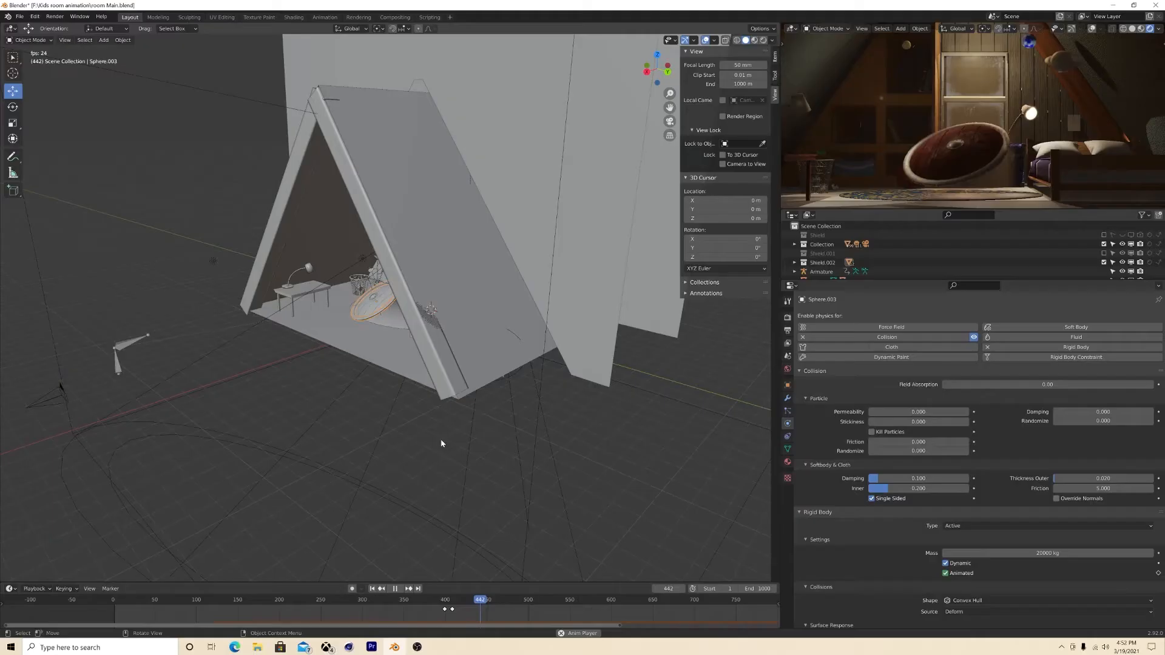
Duplicate the floor plane and stand the copy upright as a wall along the floor's edge.
{"action": "left_click", "coordinate": [521, 599]}
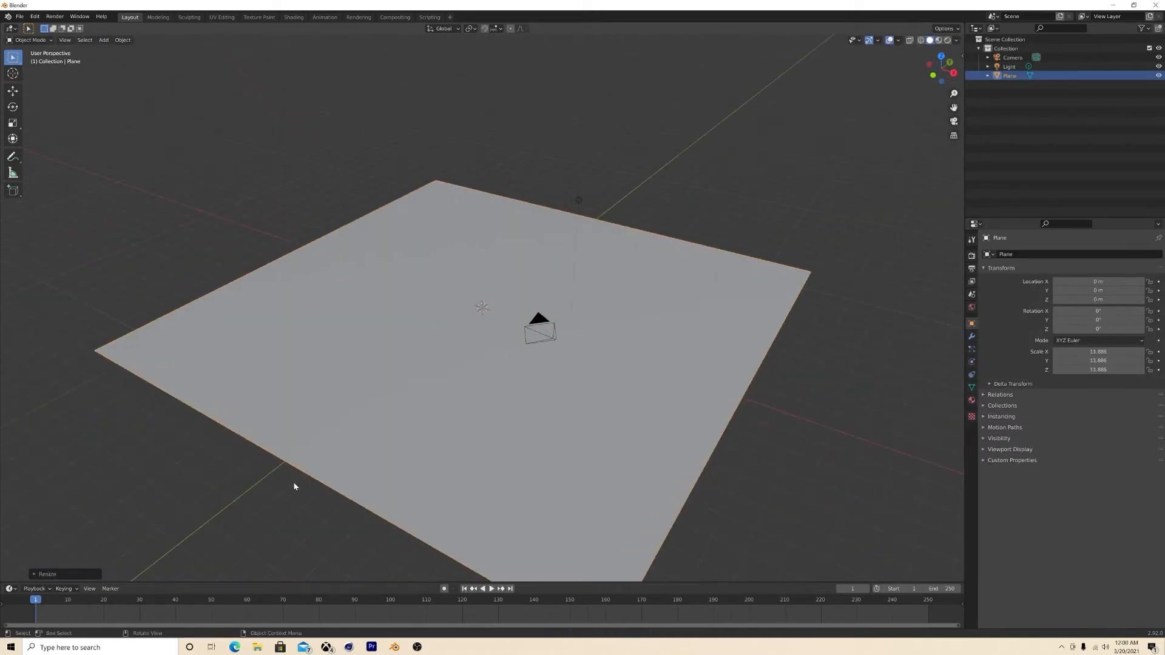
{"action": "key", "text": "shift+d"}
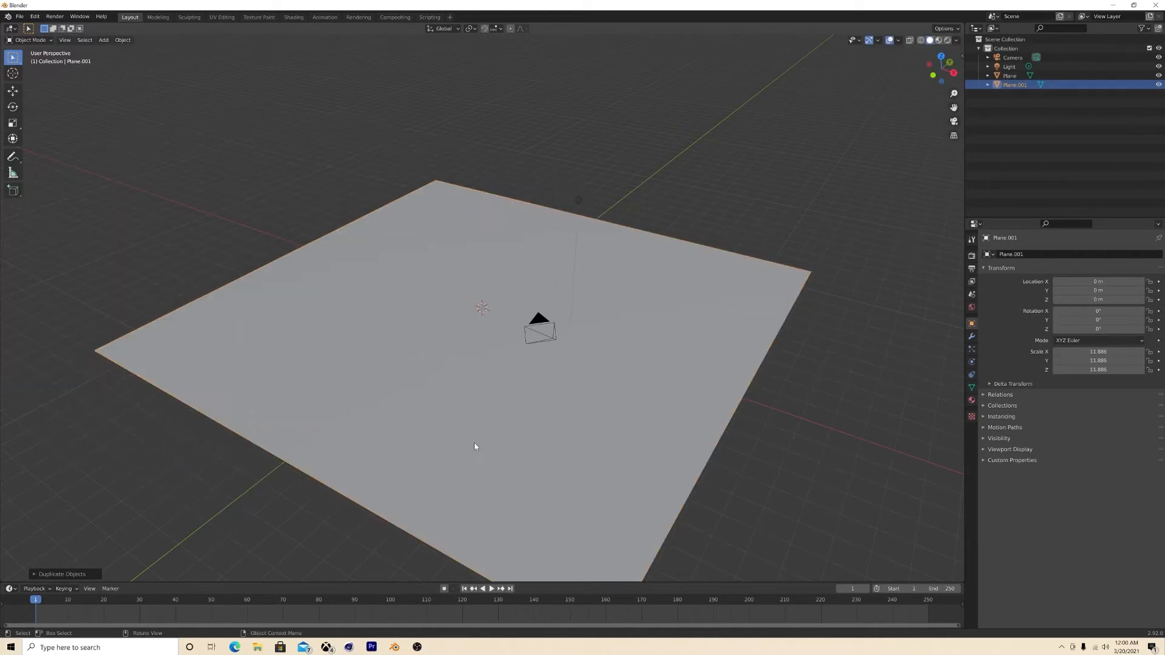
{"action": "left_click", "coordinate": [12, 91]}
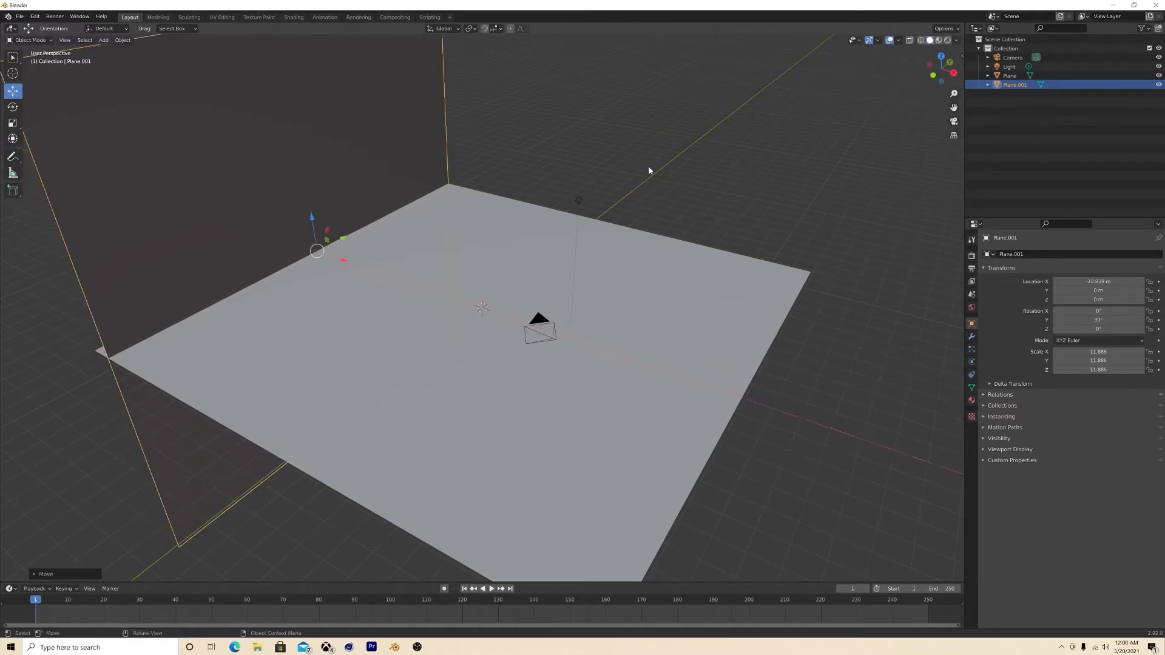
{"action": "left_click", "coordinate": [1008, 75]}
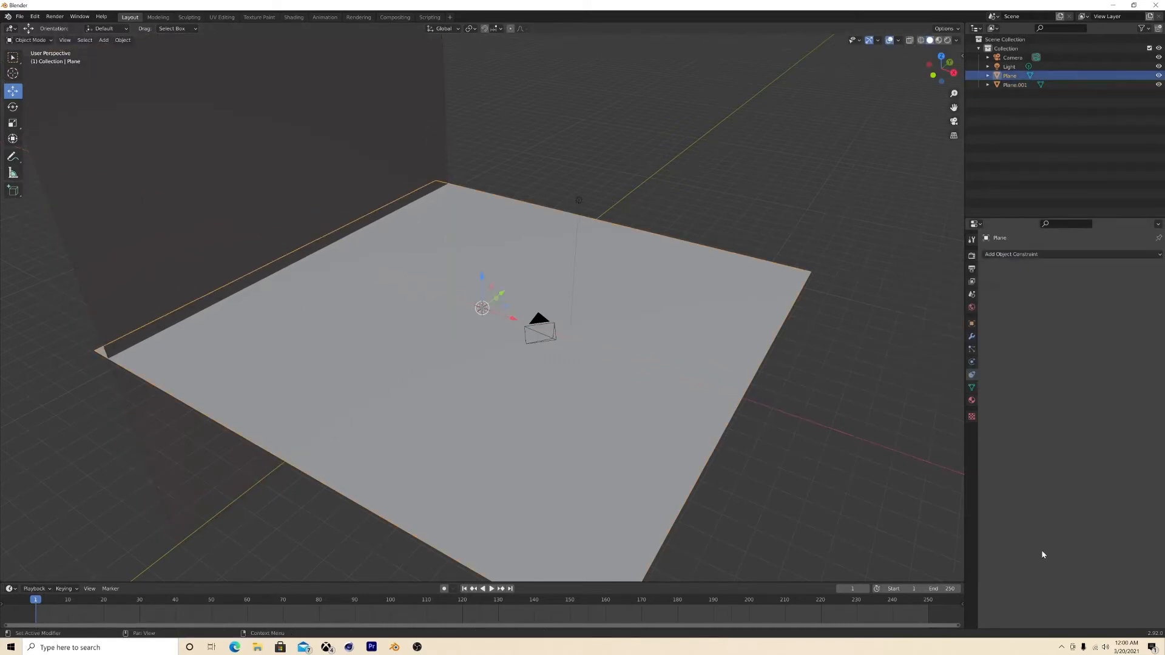
Make both the floor and the wall passive rigid bodies.
{"action": "left_click", "coordinate": [971, 375]}
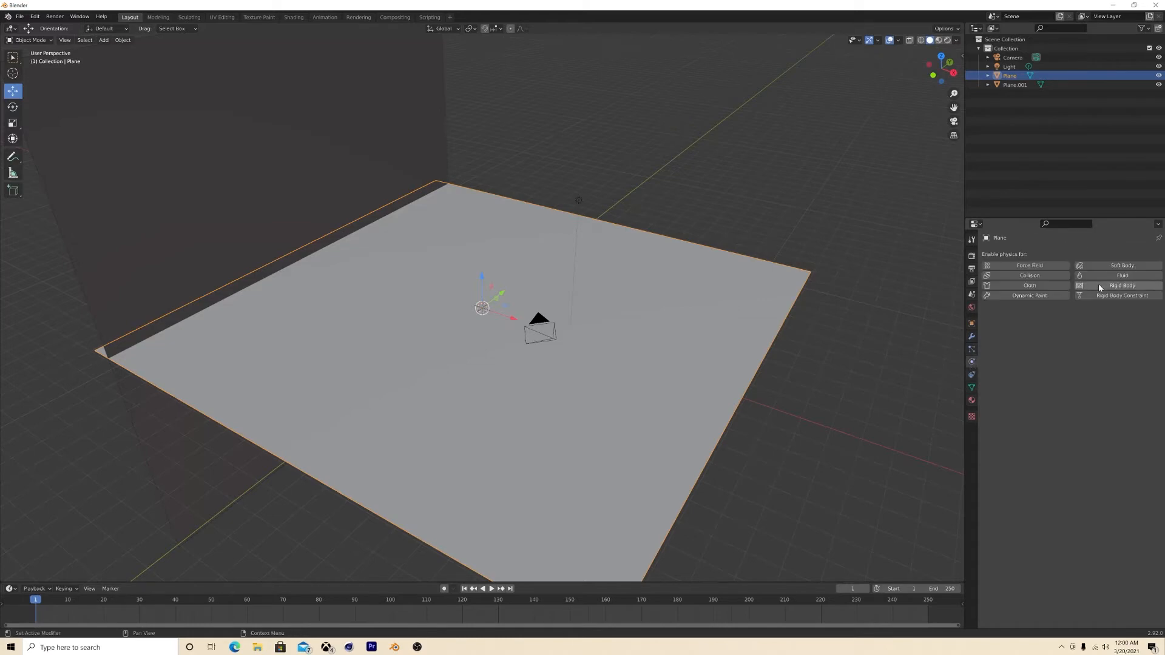
{"action": "left_click", "coordinate": [1121, 285]}
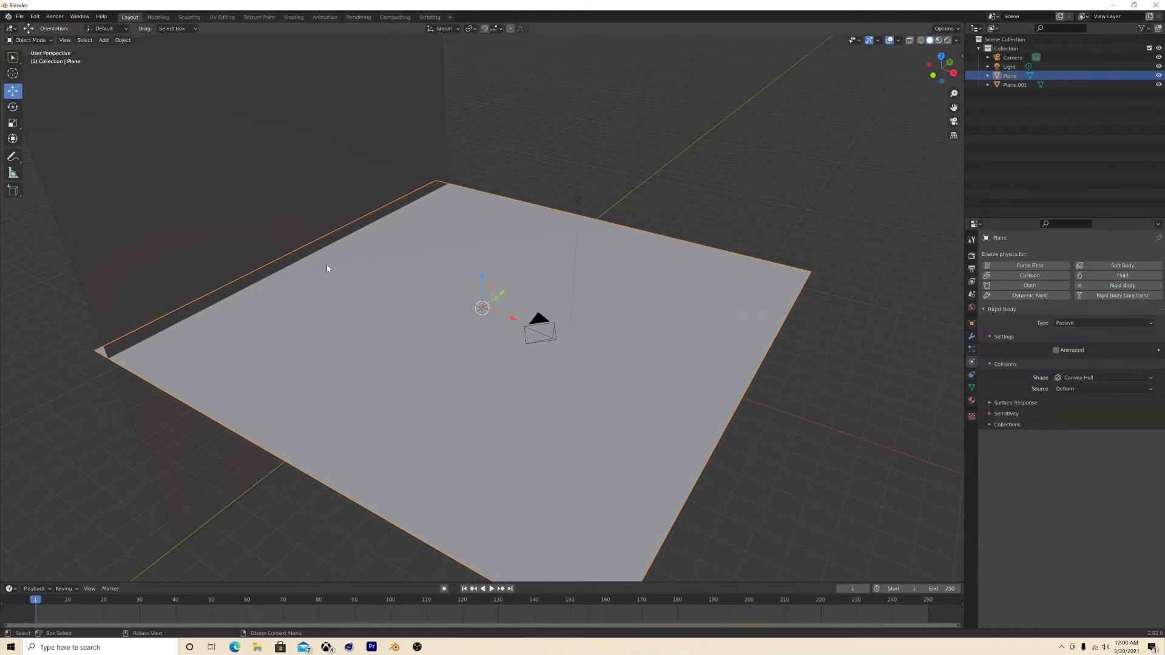
{"action": "left_click", "coordinate": [1103, 323]}
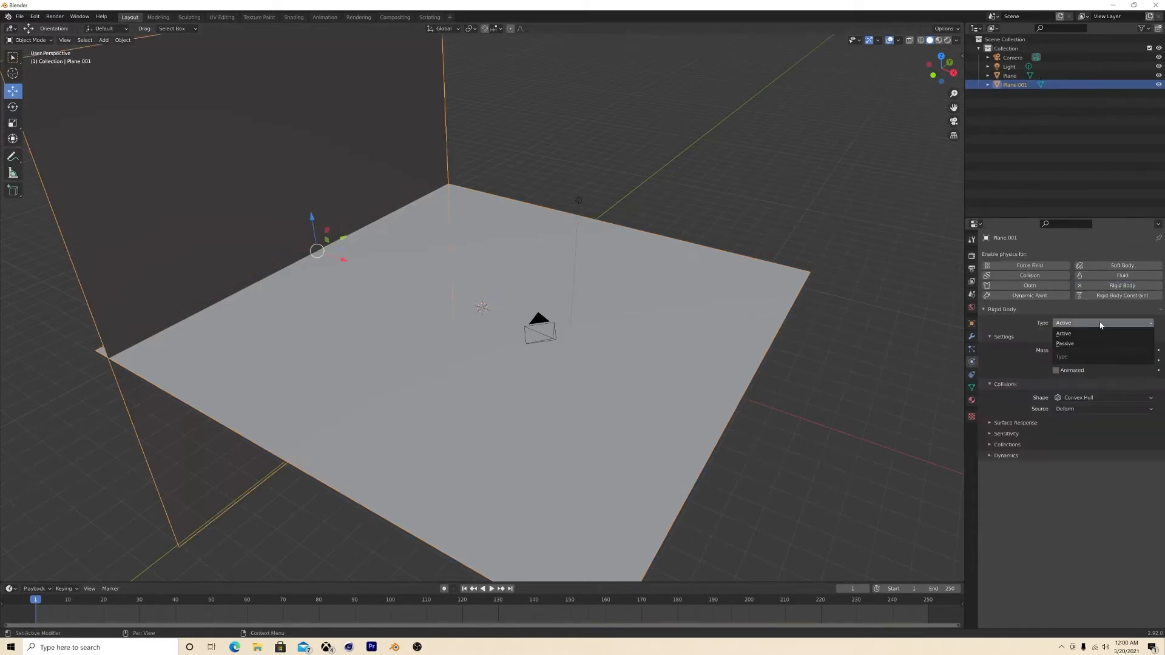
{"action": "left_click", "coordinate": [1065, 343]}
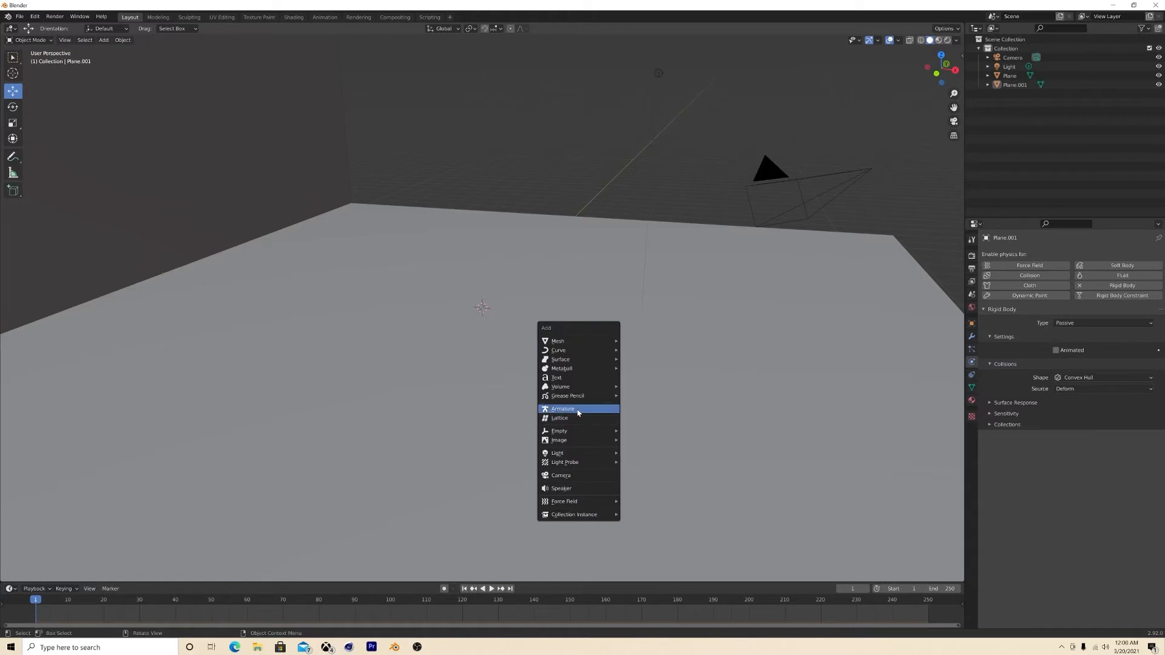
Add a two-bone armature on the floor and bend its upper bone in Pose Mode.
{"action": "left_click", "coordinate": [562, 409]}
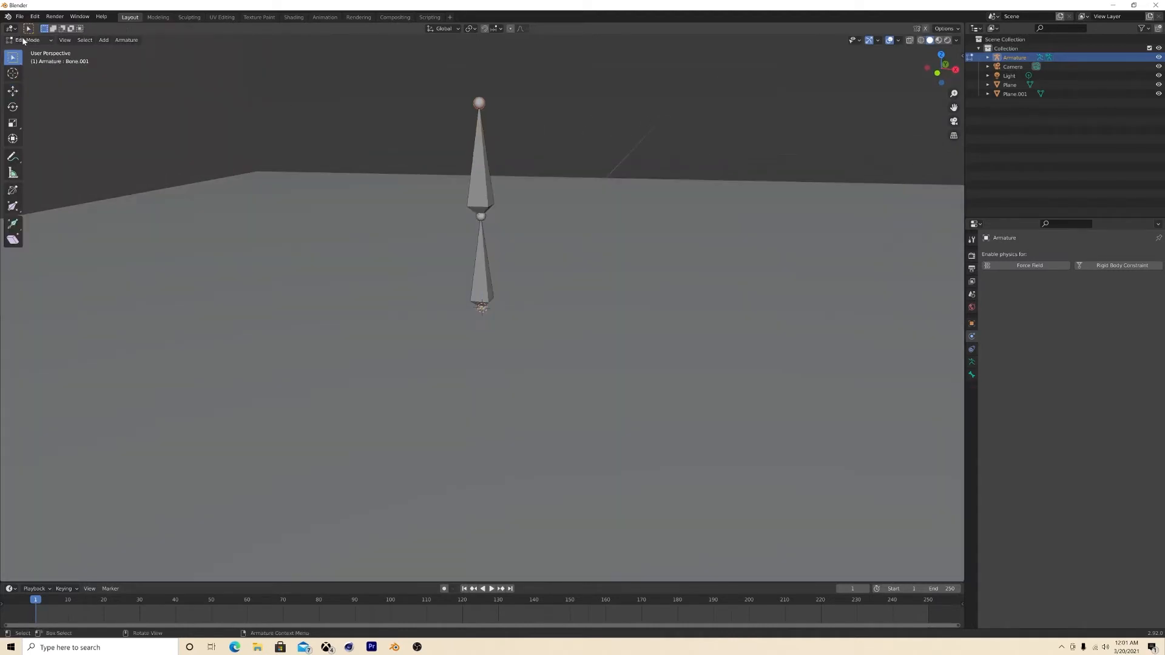
{"action": "left_click", "coordinate": [28, 39]}
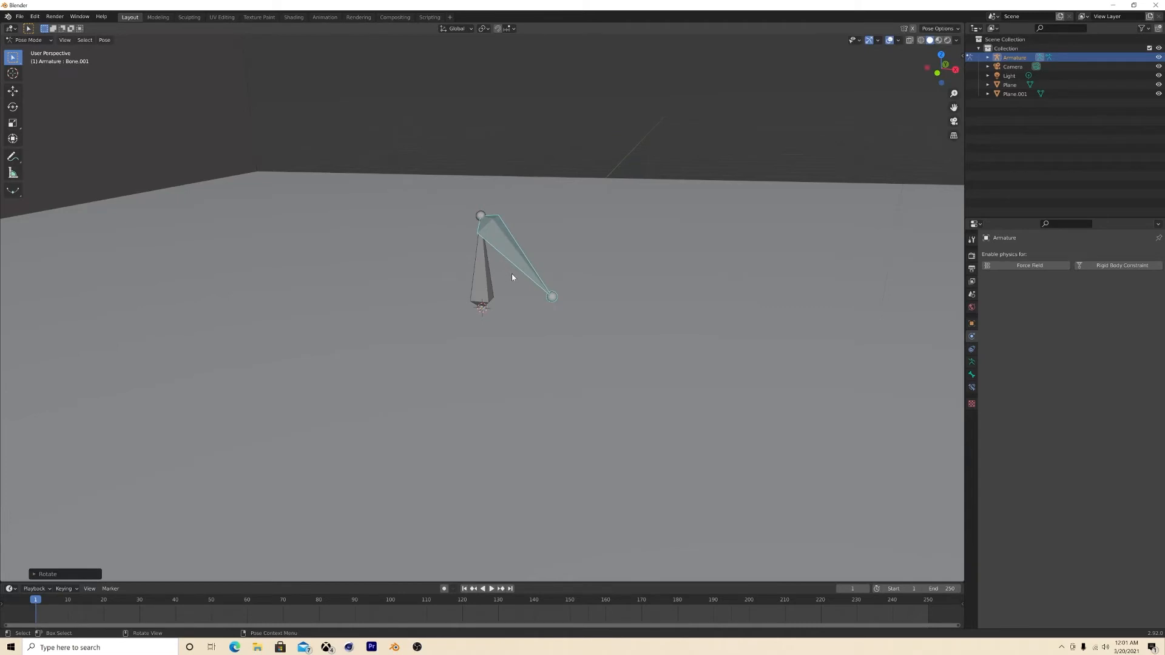
{"action": "left_click", "coordinate": [491, 589]}
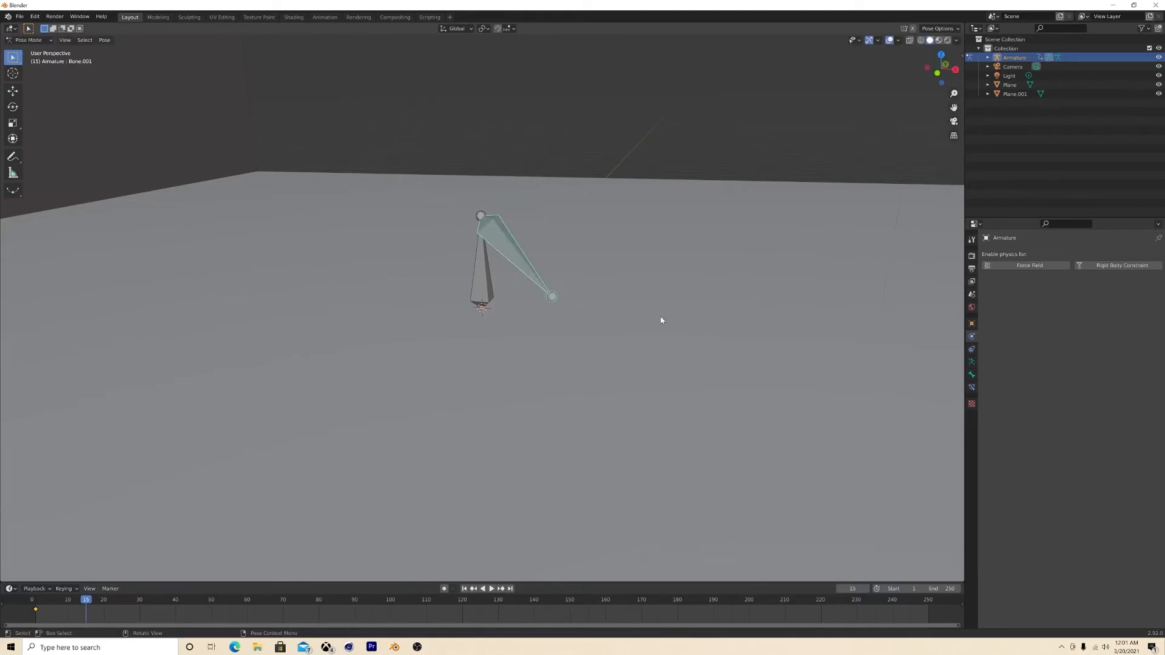
Rotate the upper bone out to one side and keyframe that raised pose.
{"action": "key", "text": "r"}
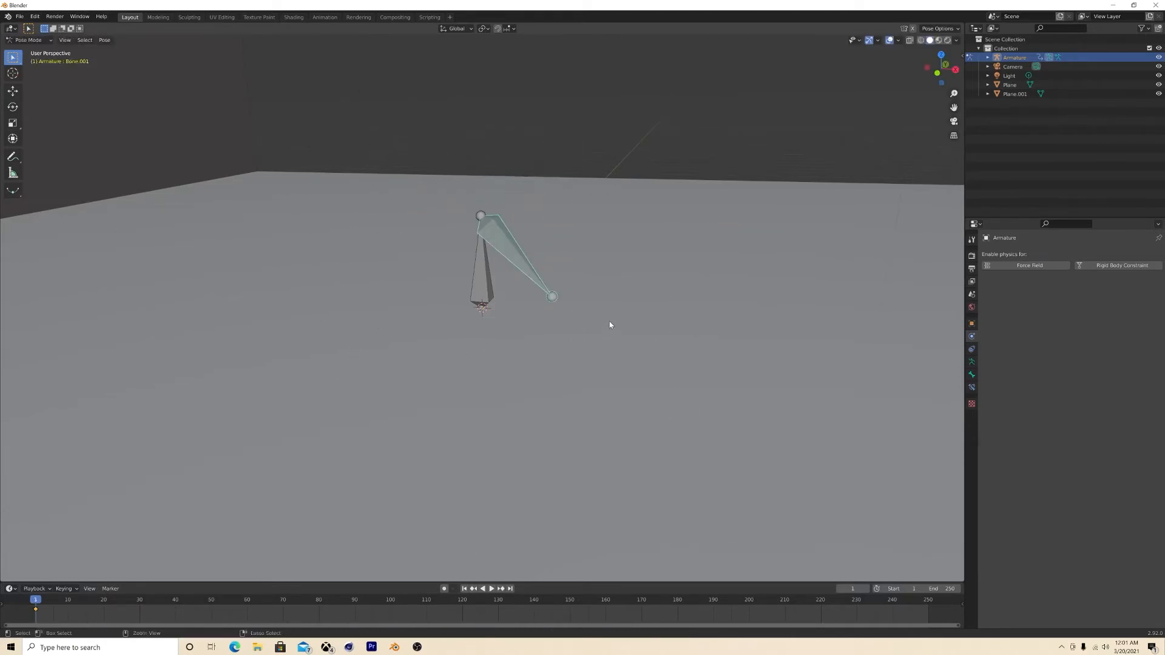
{"action": "key", "text": "r"}
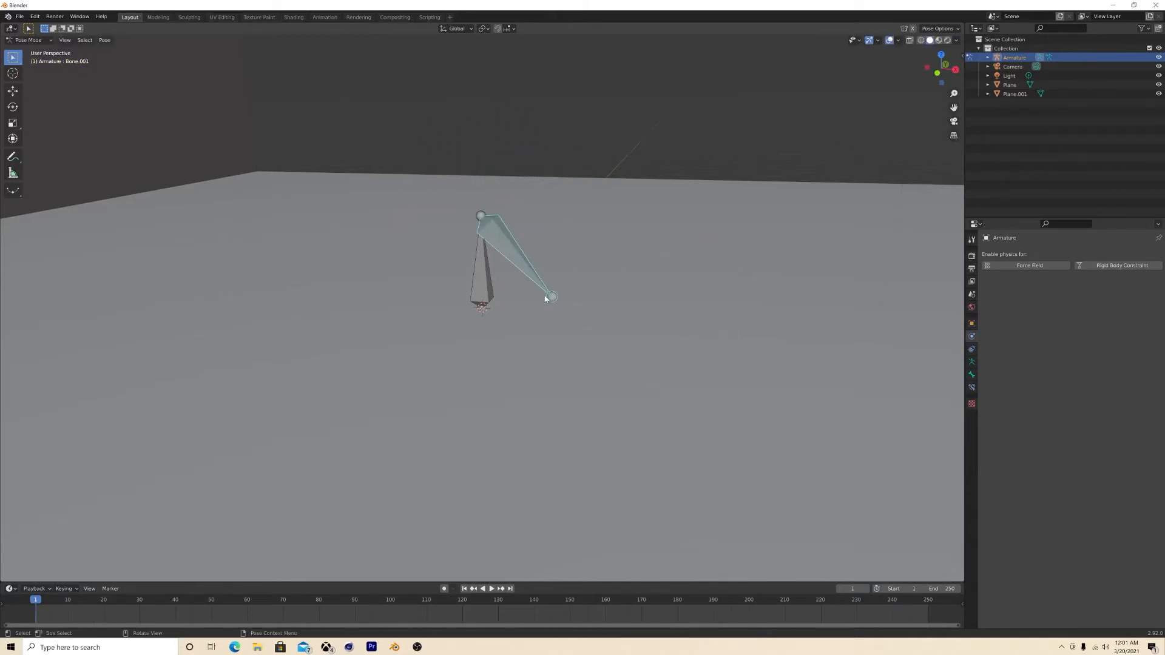
{"action": "key", "text": "i"}
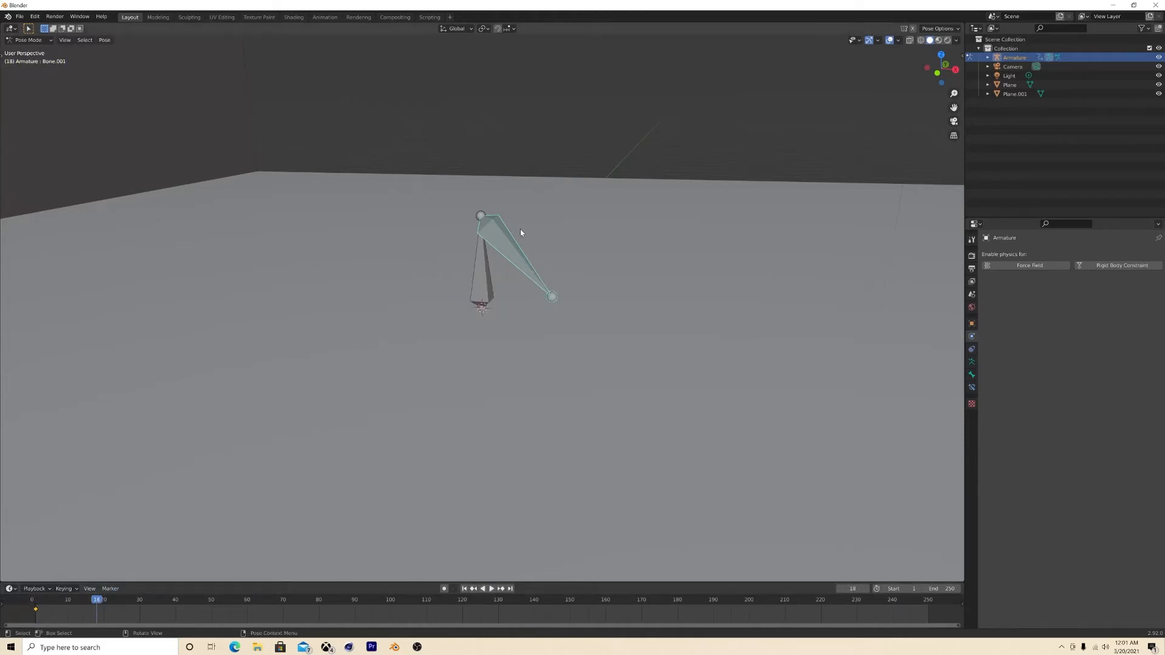
{"action": "key", "text": "r"}
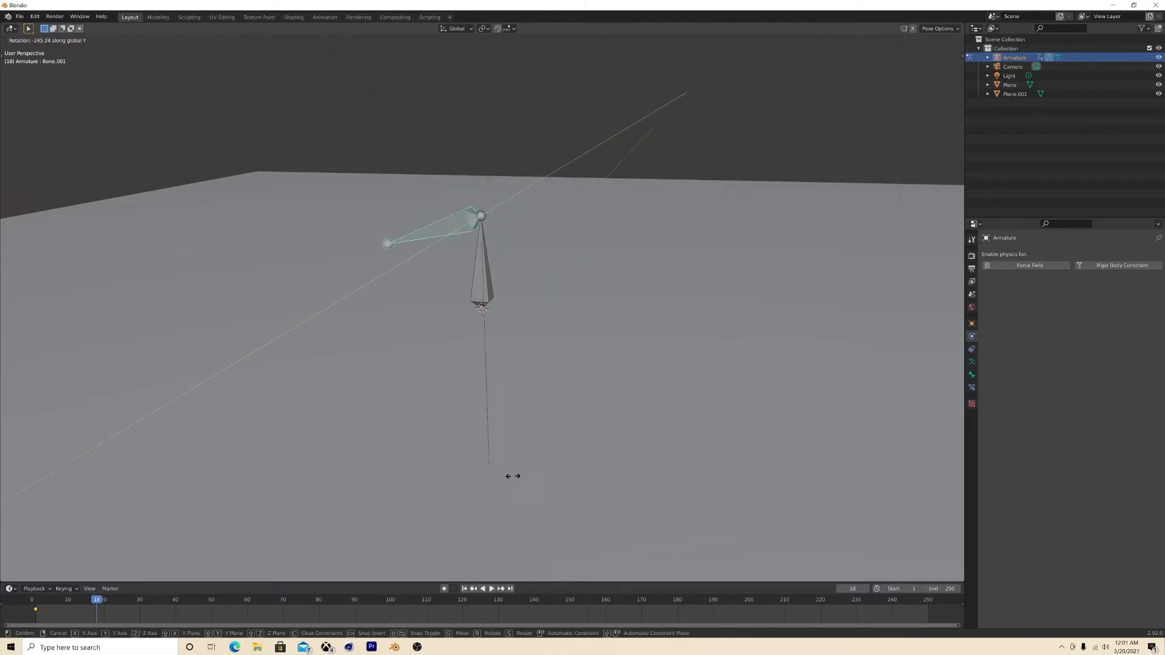
Swing the upper bone across to the opposite side and keyframe the pose.
{"action": "left_click", "coordinate": [530, 354]}
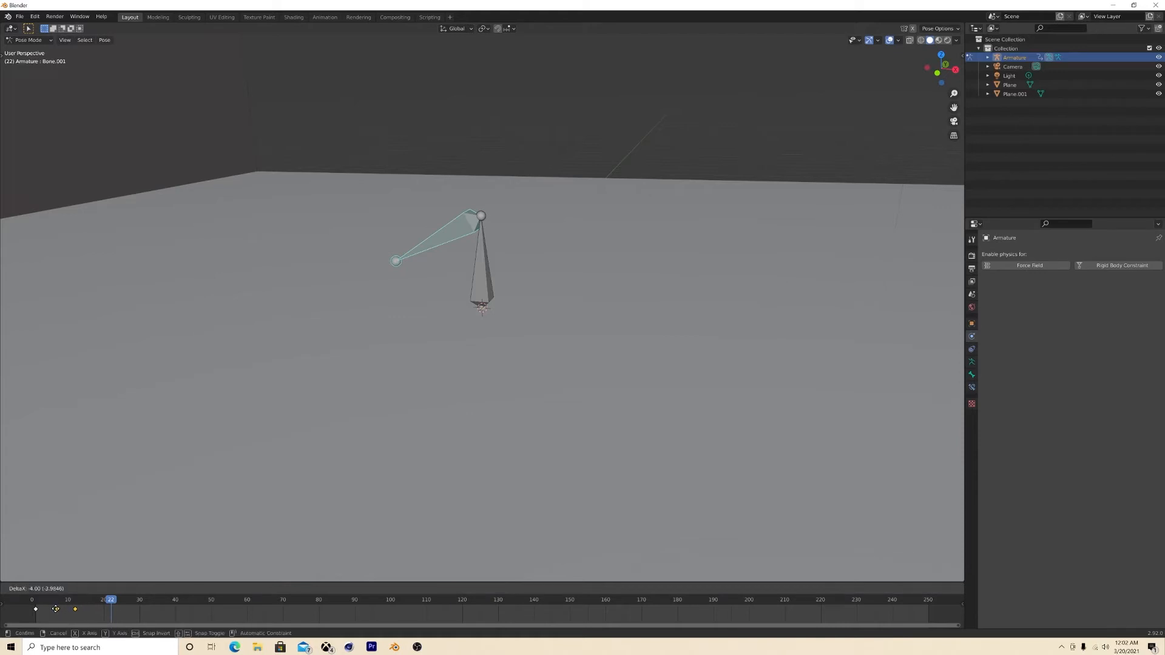
{"action": "mouse_move", "coordinate": [52, 608]}
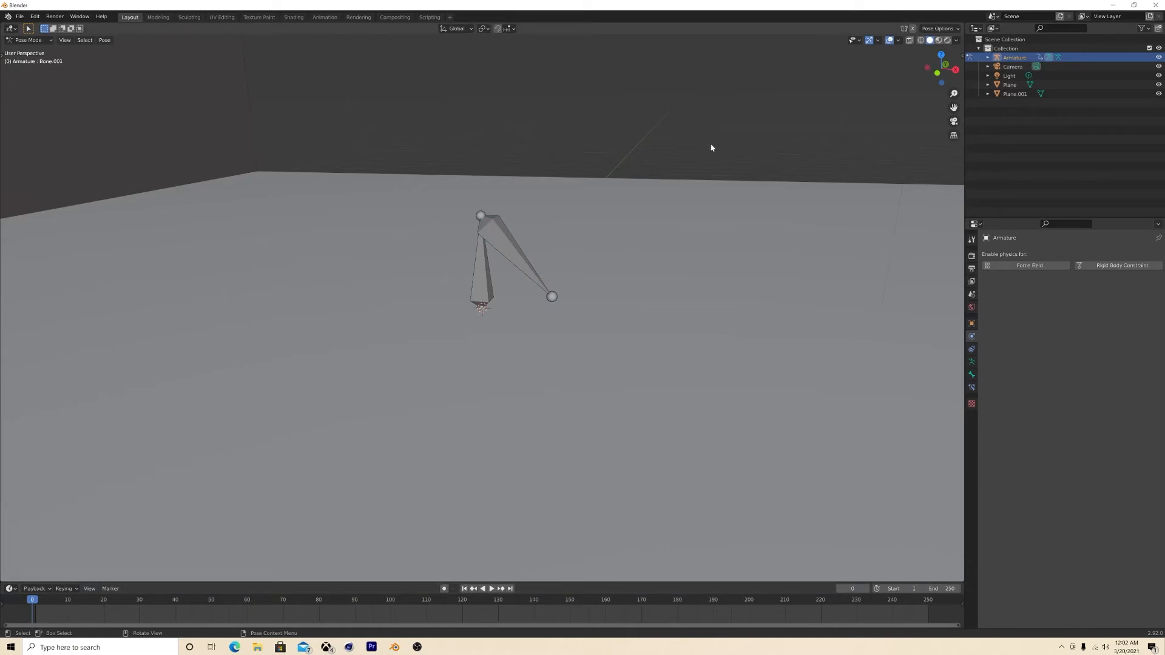
Add a UV sphere, shrink it and place it at the tip of the upper bone.
{"action": "key", "text": "Tab"}
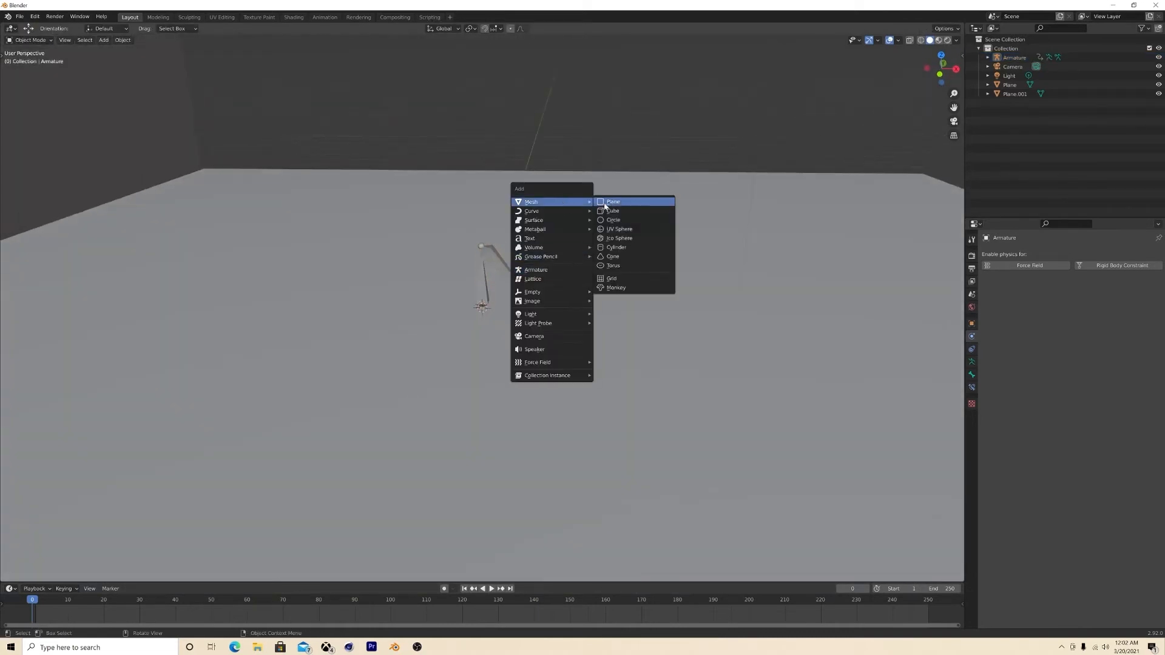
{"action": "left_click", "coordinate": [618, 229]}
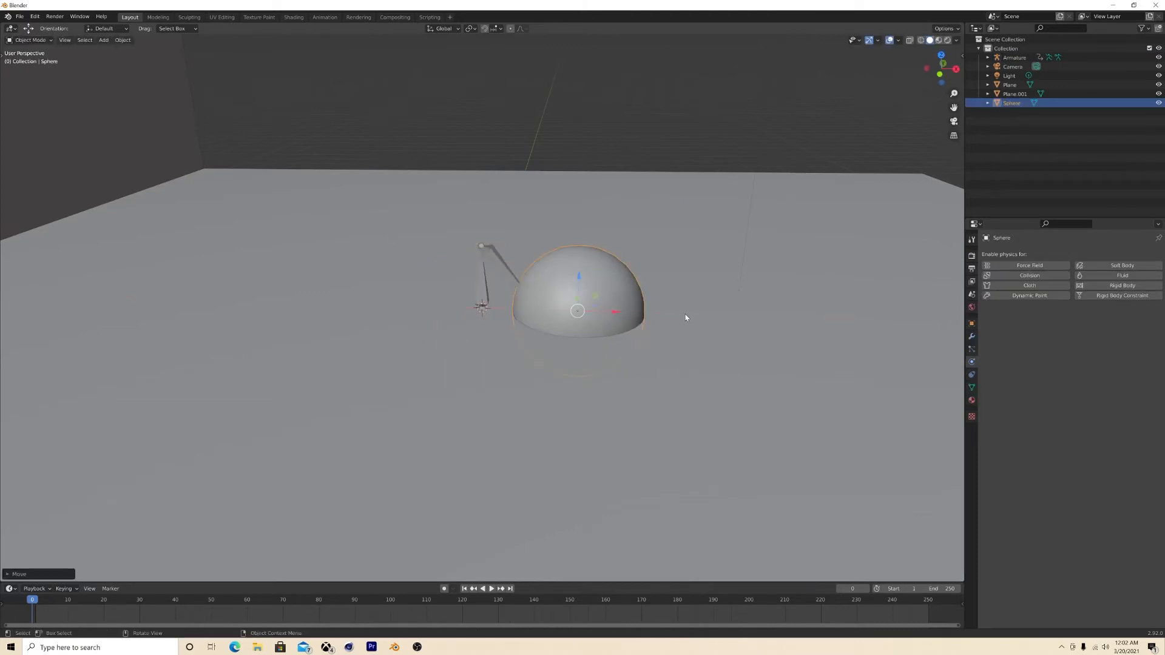
{"action": "key", "text": "s"}
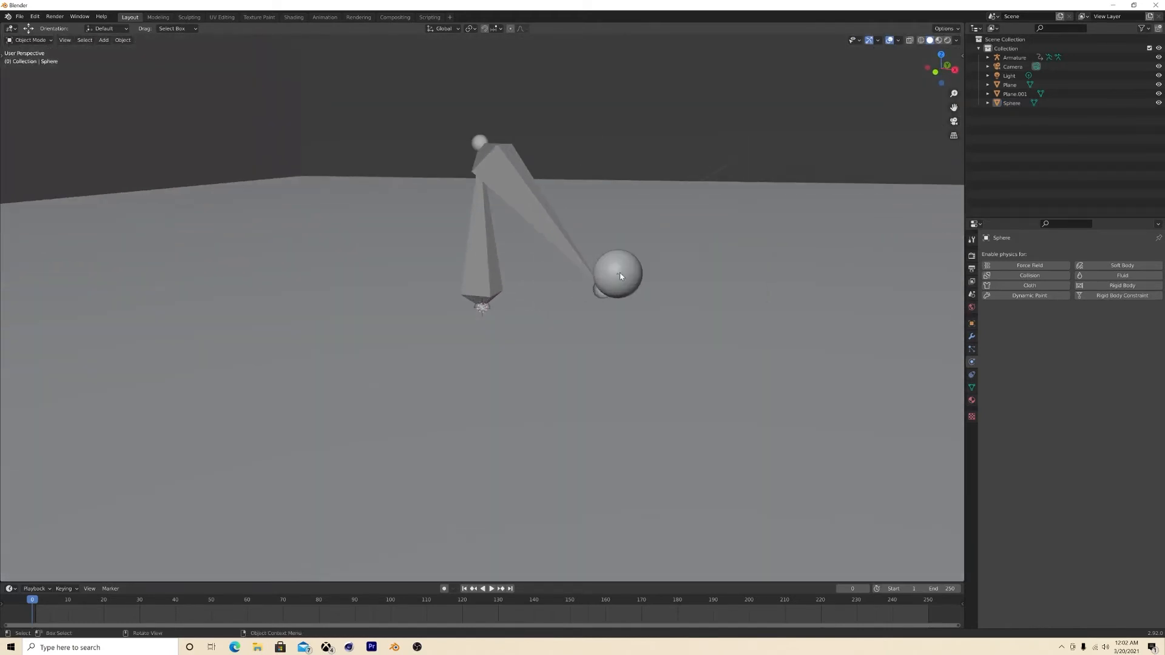
{"action": "left_click", "coordinate": [616, 271]}
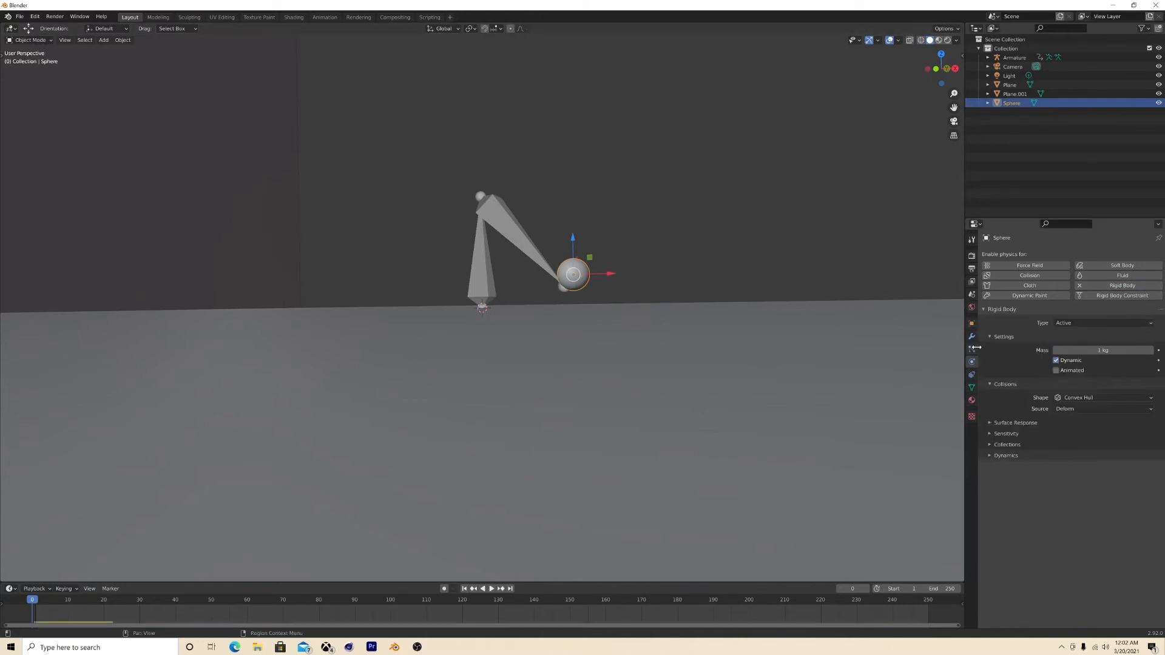
Give the sphere a Child Of constraint targeting the armature's Bone.001.
{"action": "left_click", "coordinate": [971, 350]}
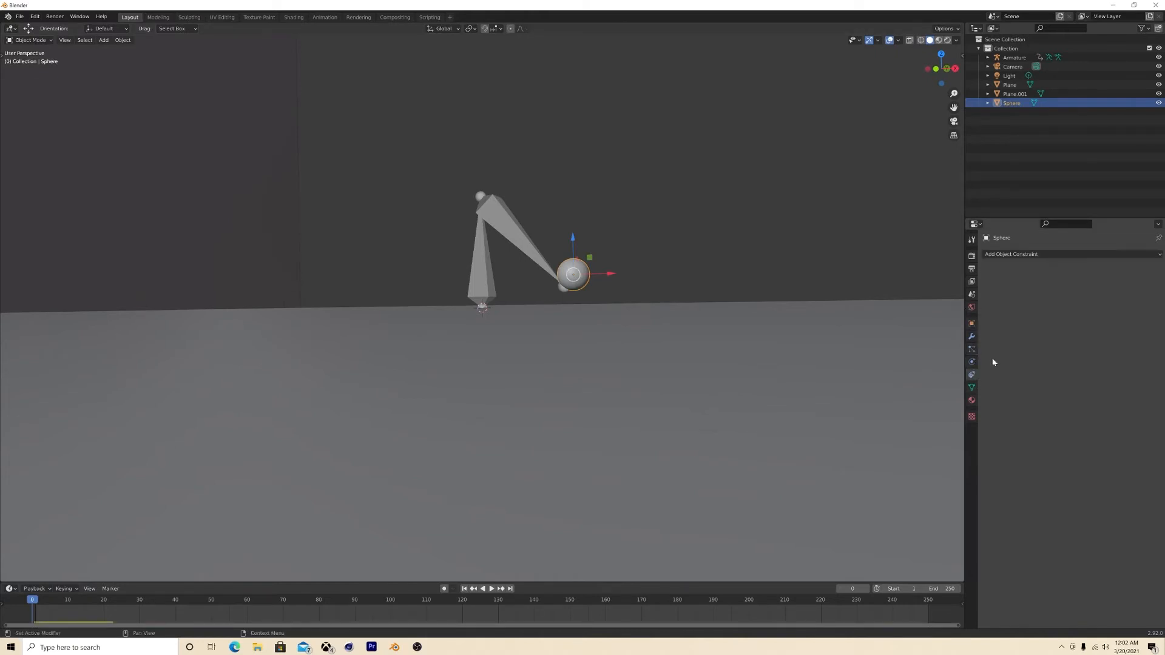
{"action": "left_click", "coordinate": [1011, 254]}
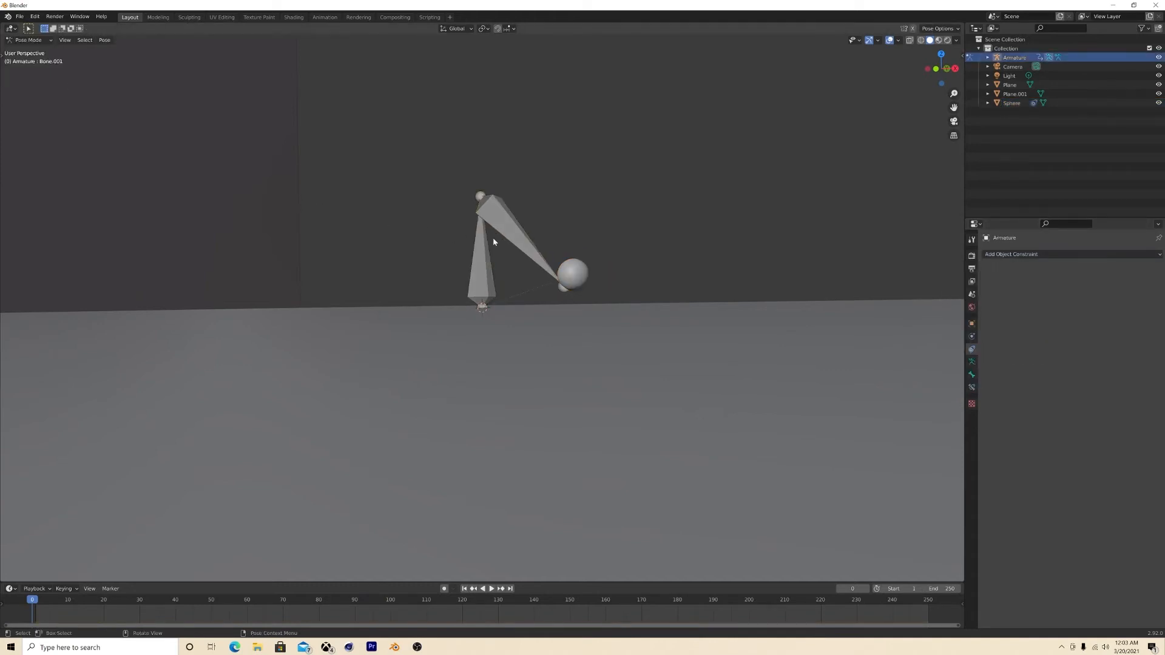
{"action": "left_click", "coordinate": [505, 223]}
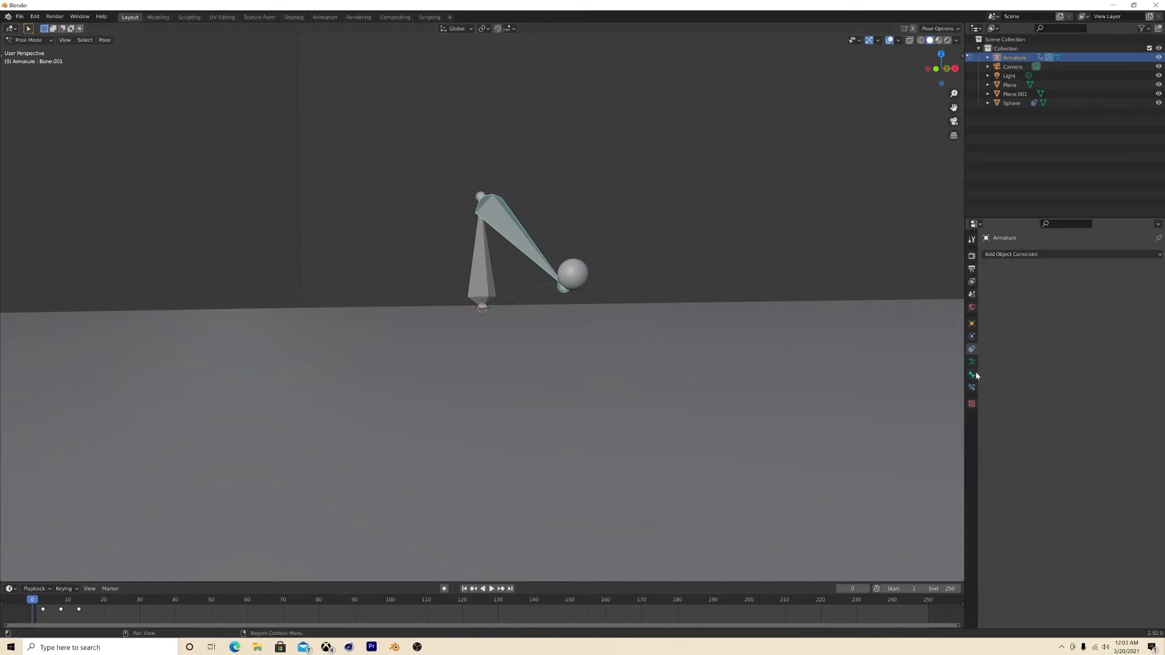
{"action": "left_click", "coordinate": [971, 386]}
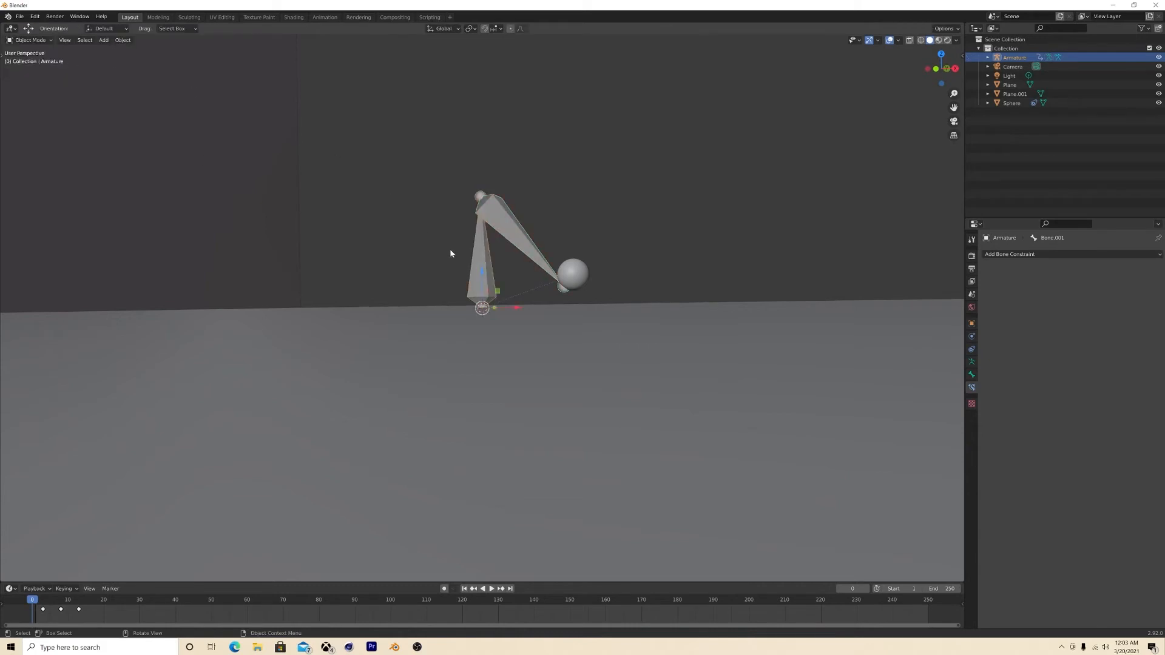
{"action": "left_click", "coordinate": [573, 274]}
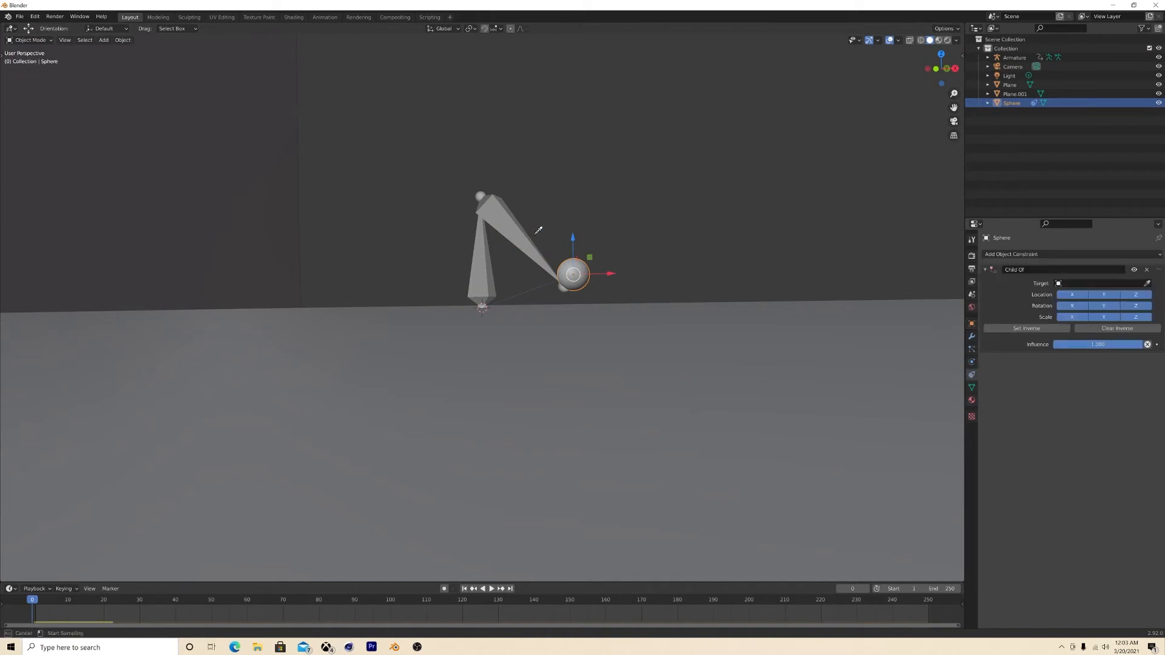
{"action": "left_click", "coordinate": [1100, 283]}
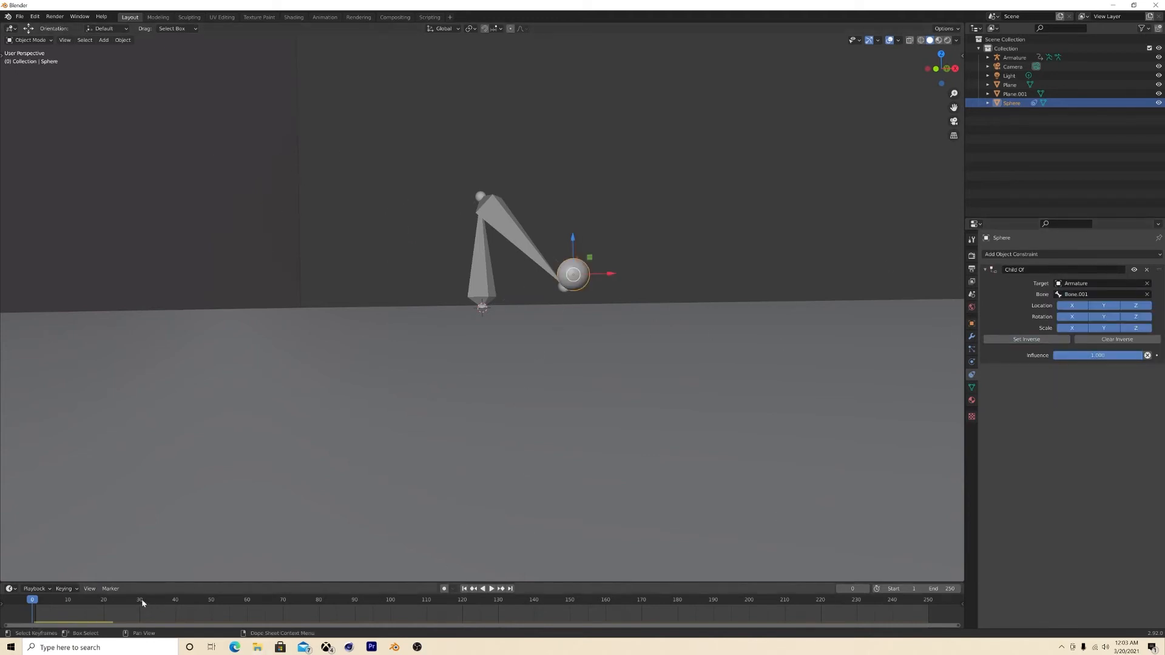
Scrub to frame 14 and back to check the sphere follows the swinging arm.
{"action": "left_click", "coordinate": [83, 600]}
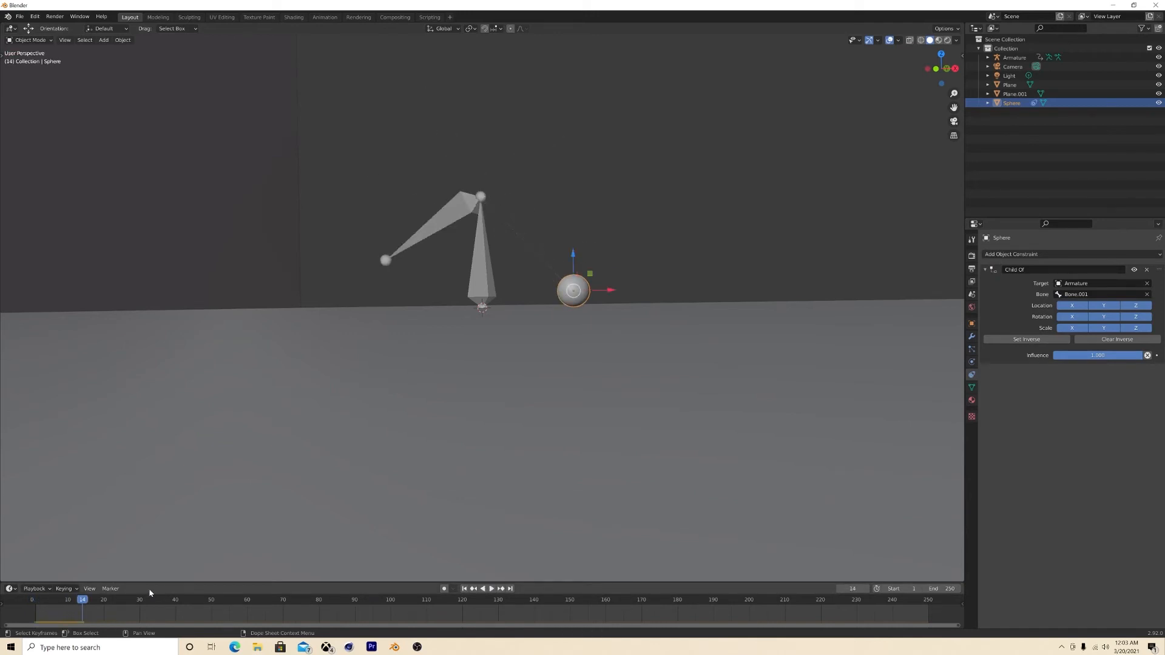
{"action": "left_click", "coordinate": [488, 589]}
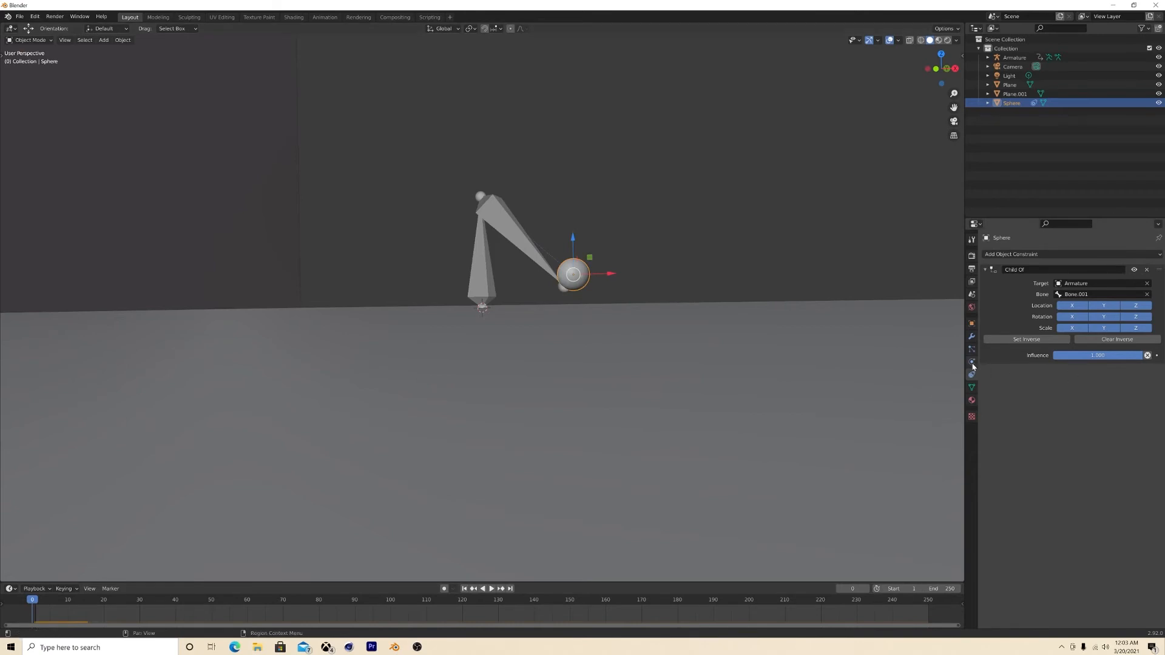
Make the sphere an active rigid body with Animated enabled and keyed at the start.
{"action": "left_click", "coordinate": [971, 362]}
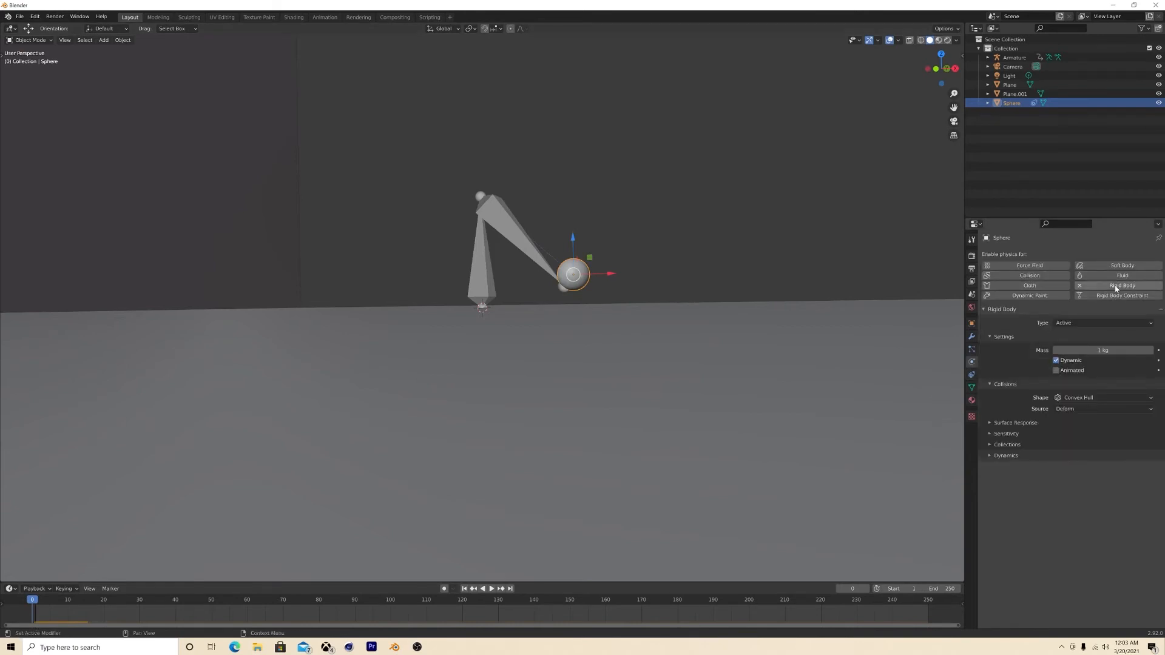
{"action": "left_click", "coordinate": [1055, 370]}
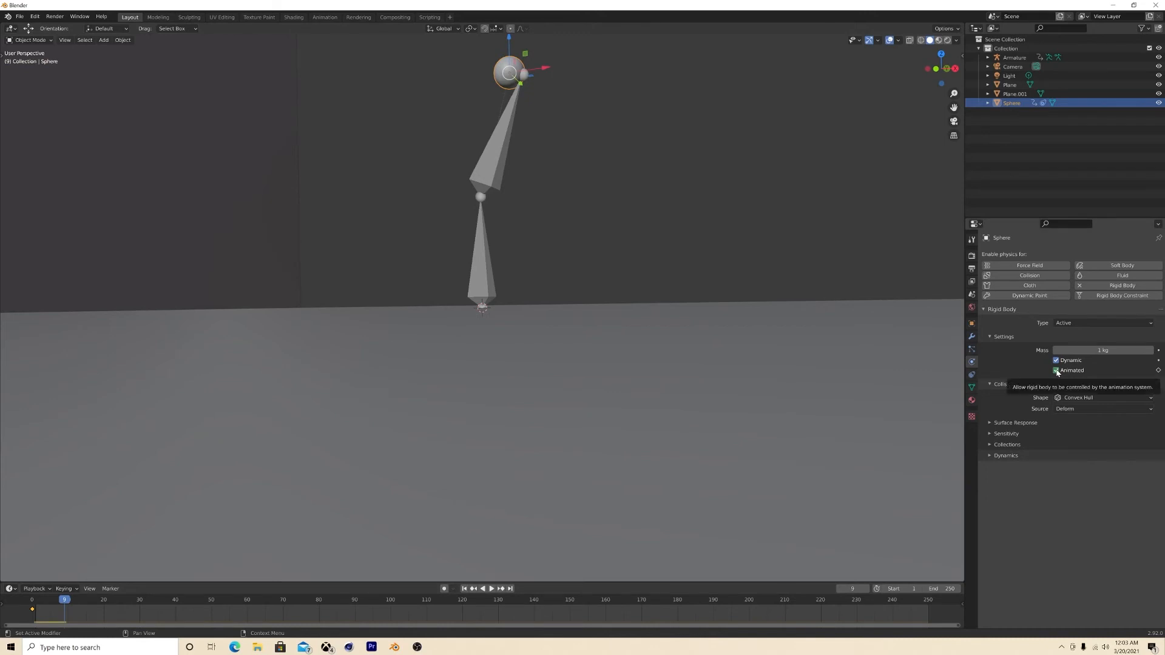
{"action": "left_click", "coordinate": [1055, 371]}
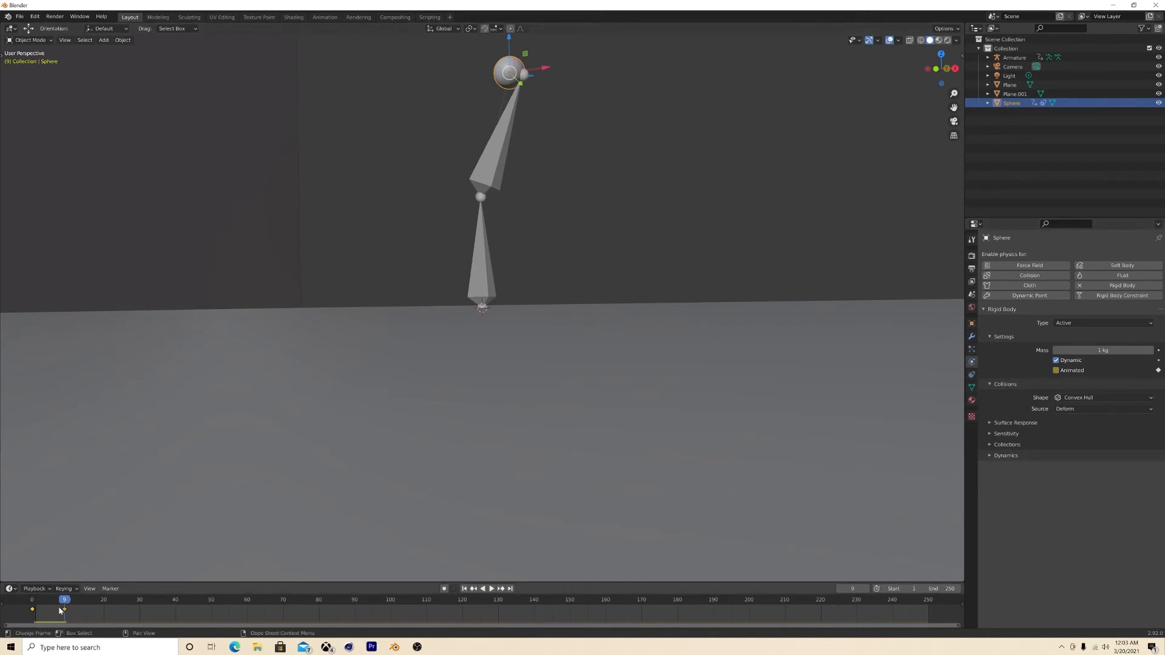
{"action": "left_click", "coordinate": [491, 587]}
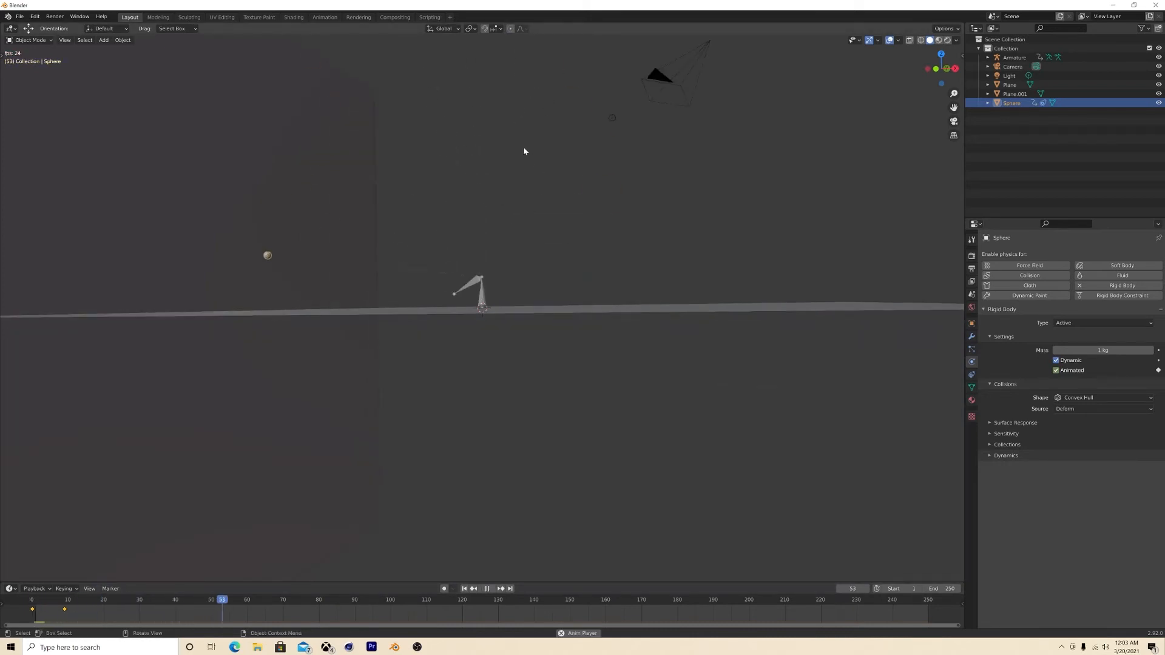
Key Animated off at a later frame so the ball is released, and play to test the throw.
{"action": "left_click", "coordinate": [31, 600]}
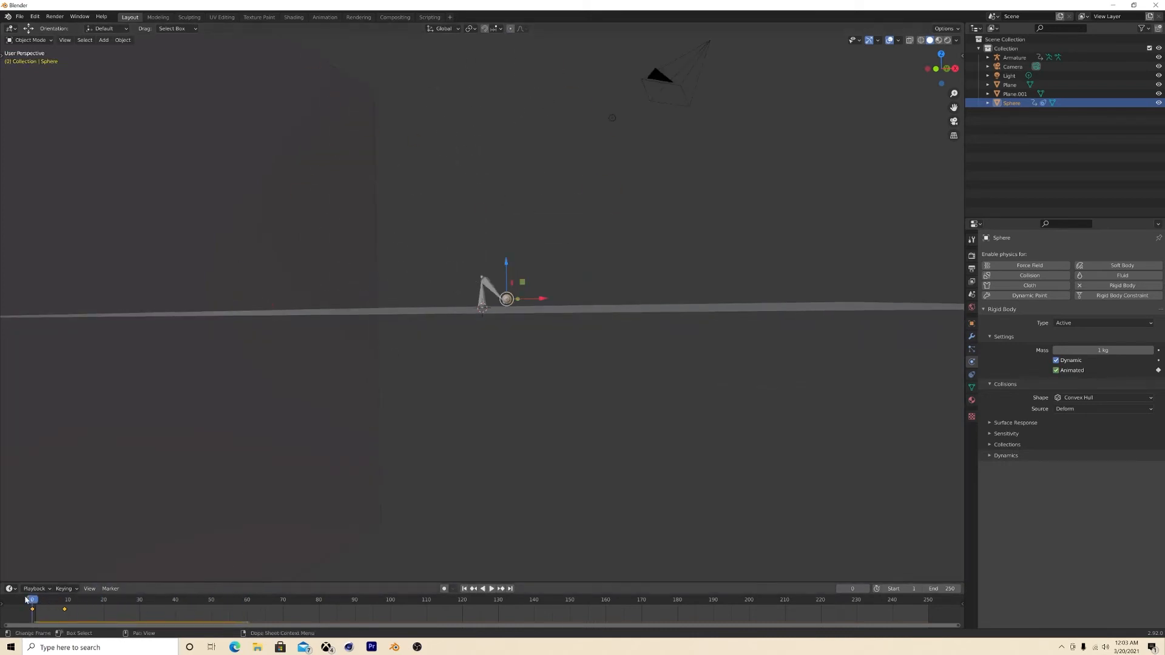
{"action": "left_click", "coordinate": [492, 589]}
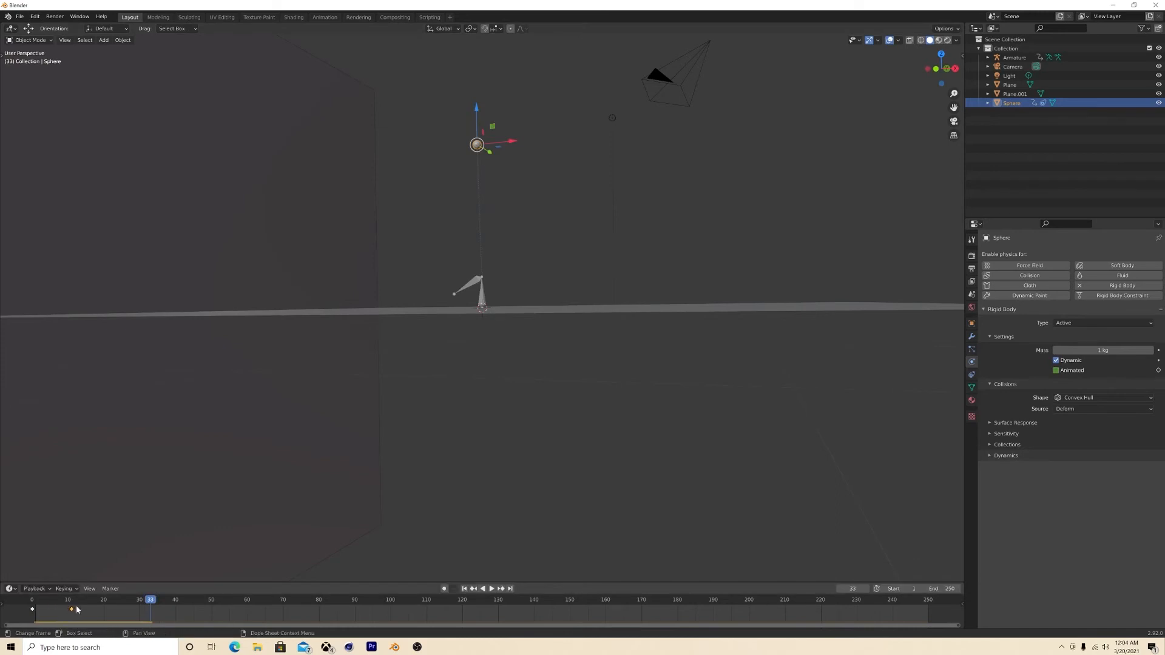
{"action": "left_click", "coordinate": [492, 589]}
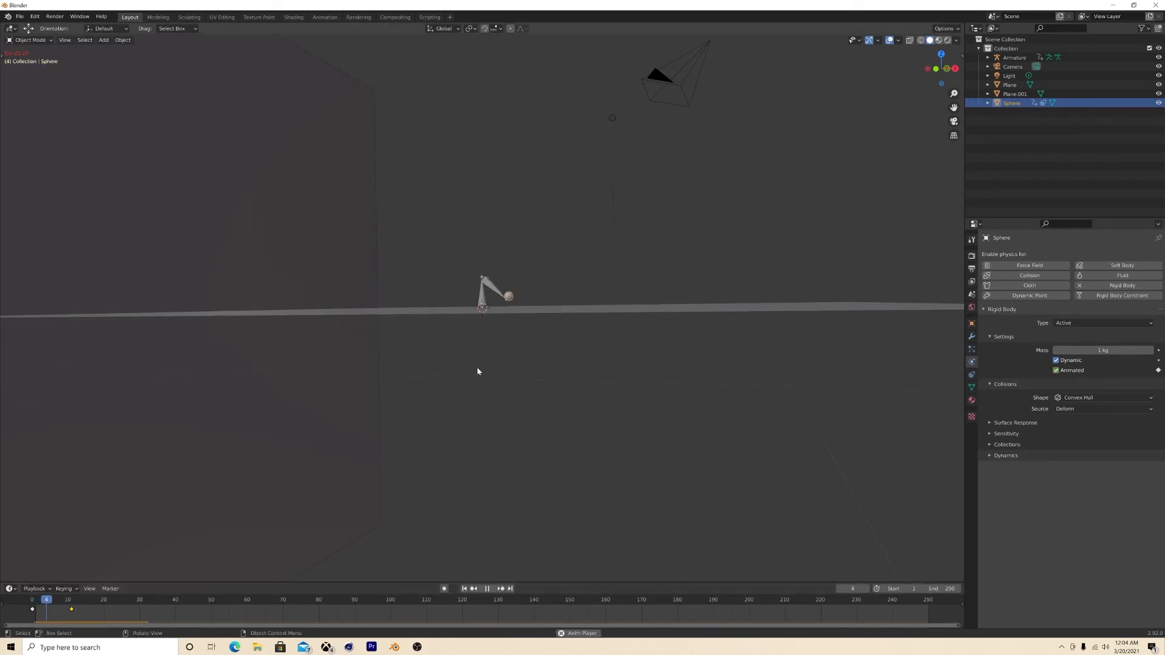
{"action": "left_click", "coordinate": [107, 600]}
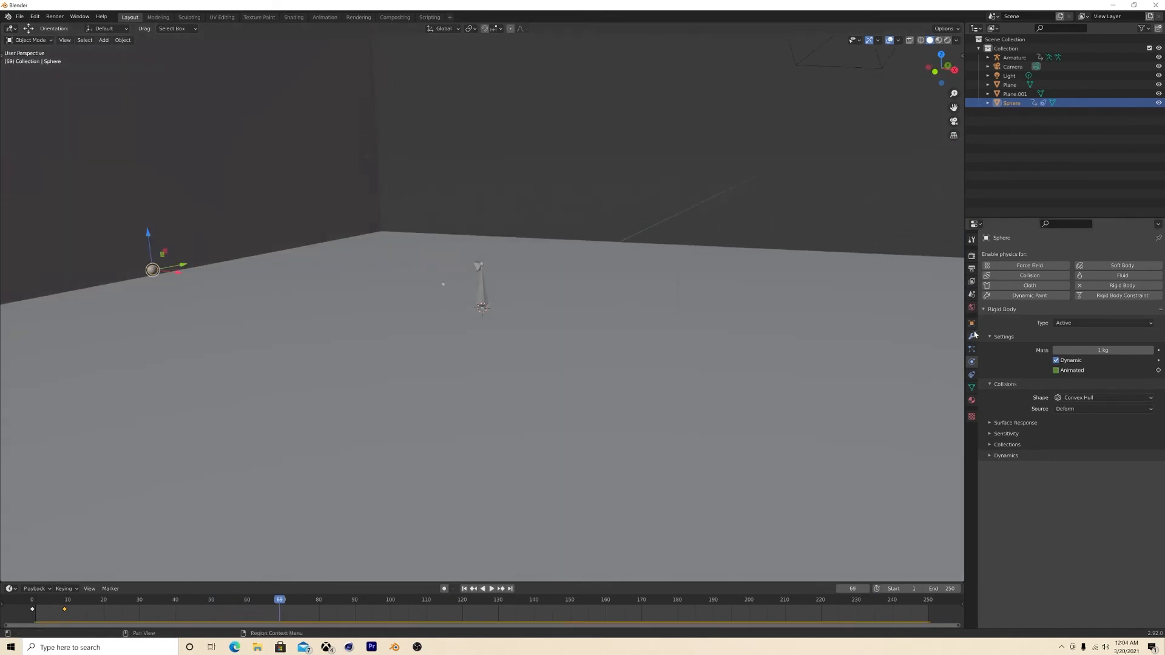
Extend the scene to 500 frames and bake all rigid-body dynamics from the cache panel.
{"action": "left_click", "coordinate": [971, 294]}
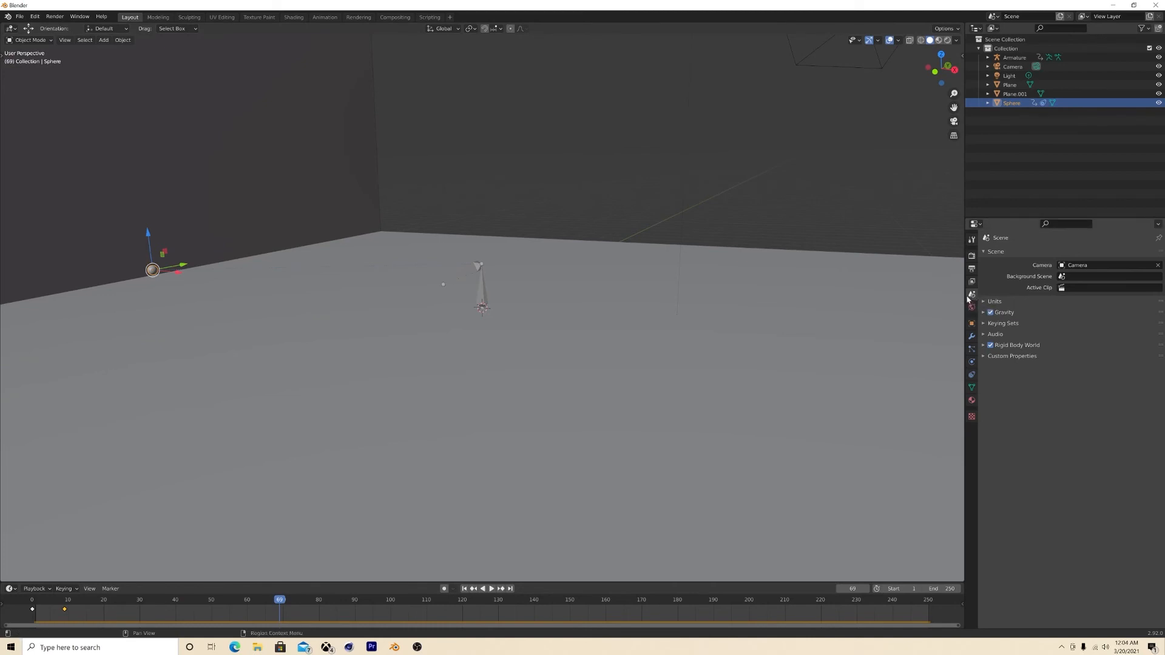
{"action": "left_click", "coordinate": [1017, 344]}
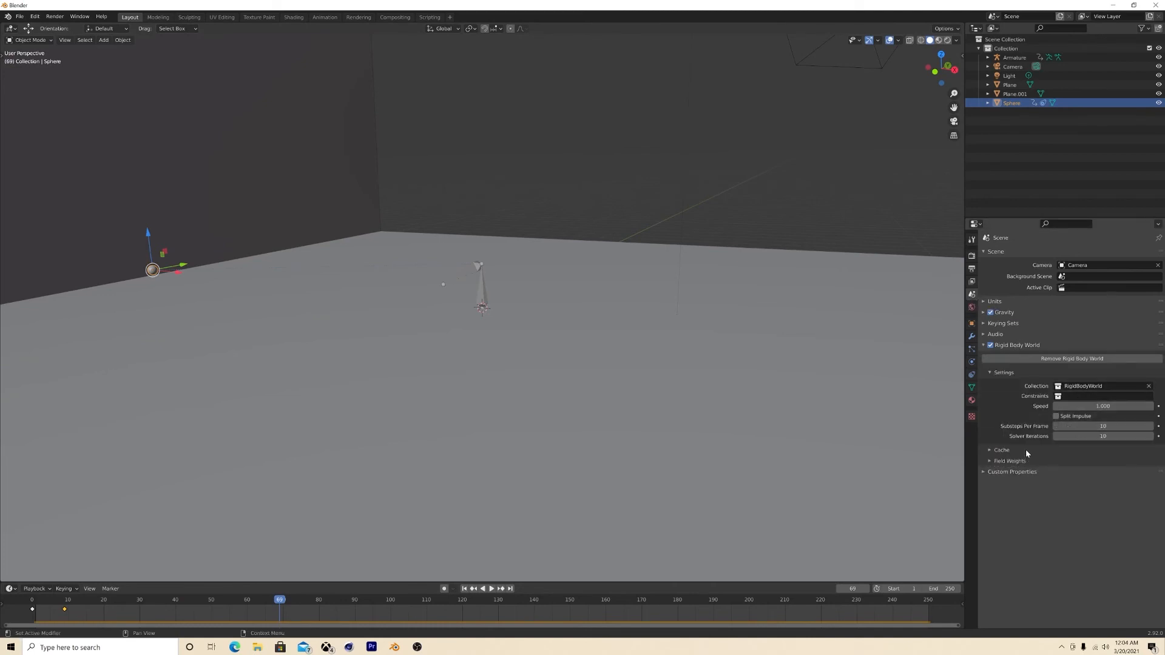
{"action": "left_click", "coordinate": [1002, 450]}
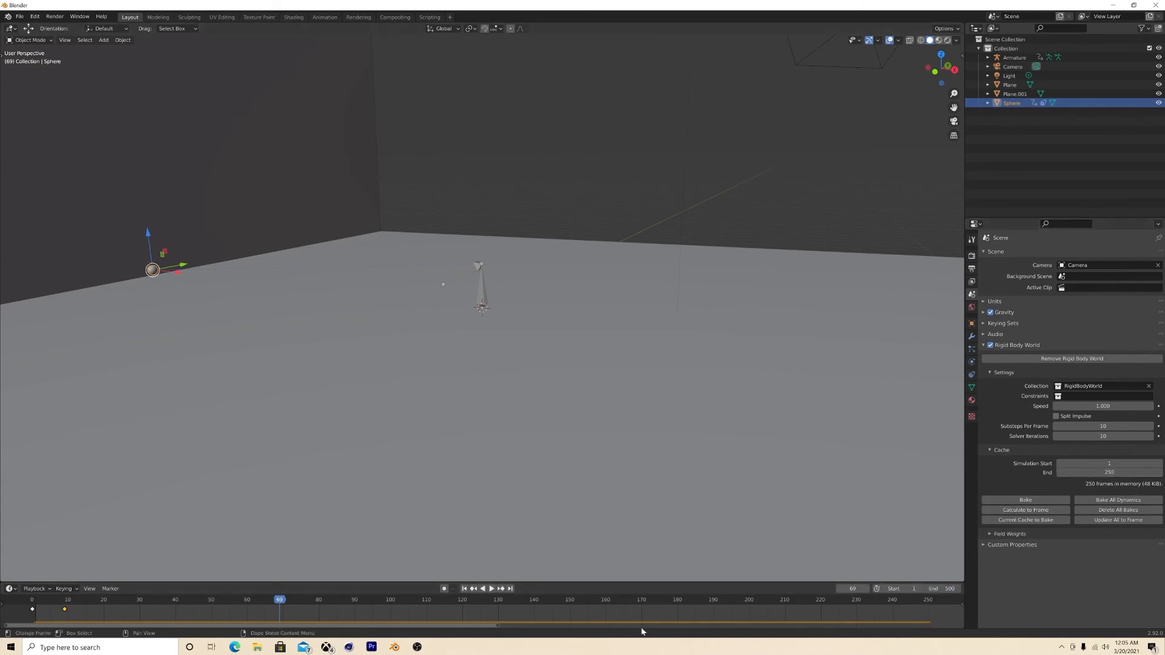
{"action": "left_click", "coordinate": [490, 589]}
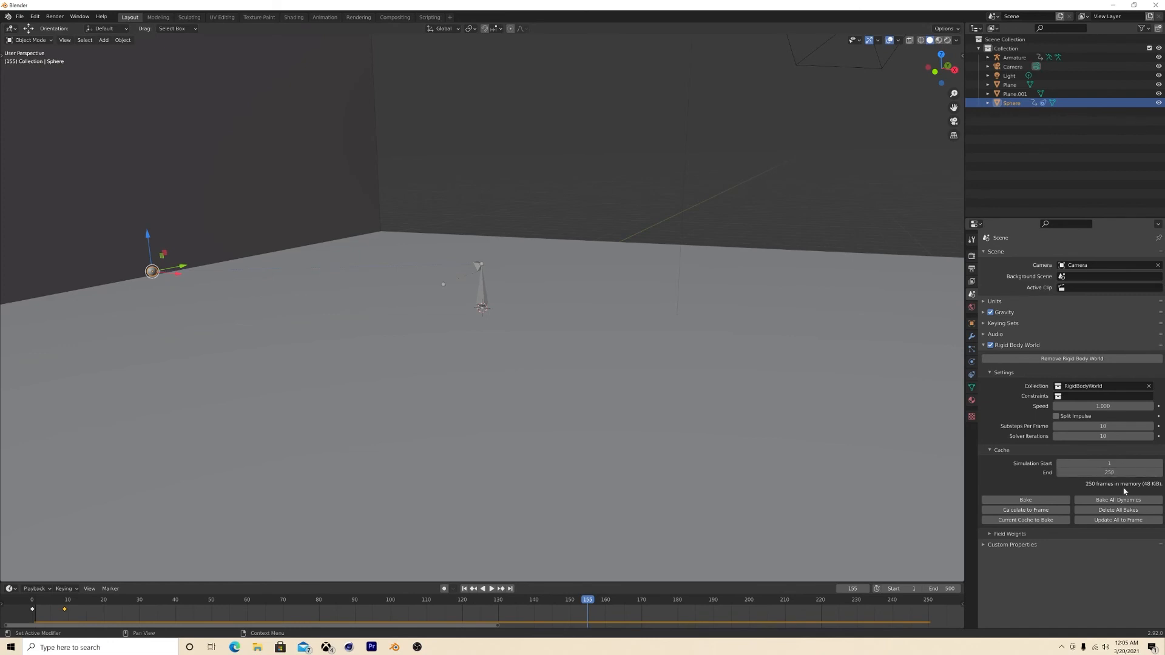
{"action": "left_click", "coordinate": [1026, 498]}
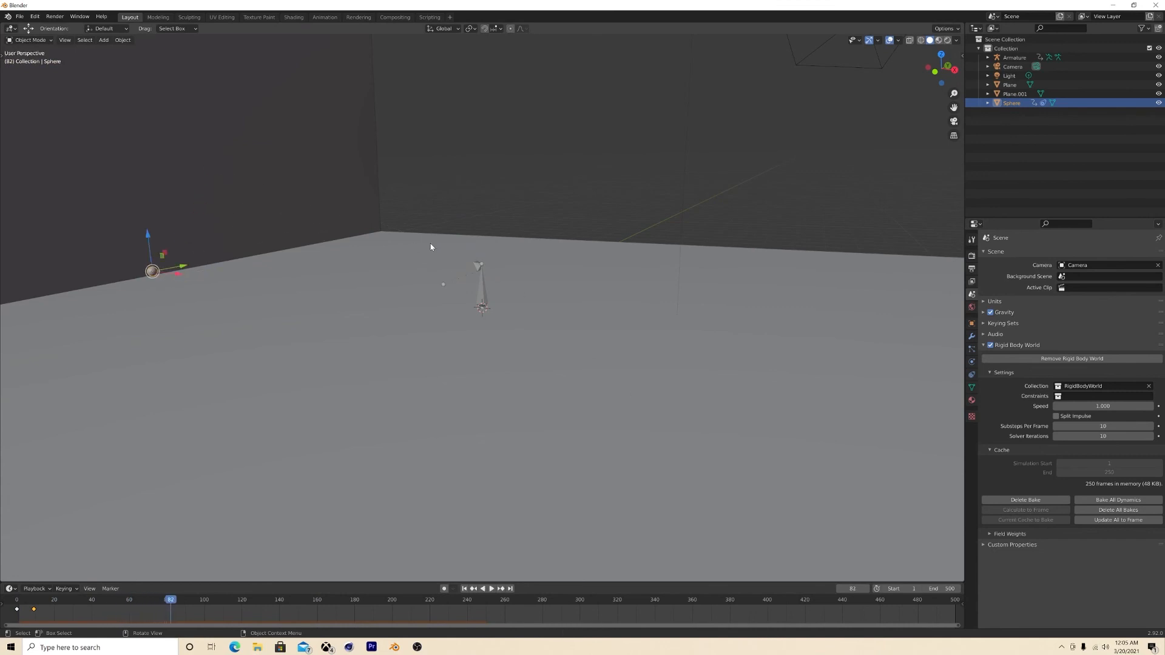
{"action": "mouse_move", "coordinate": [214, 639]}
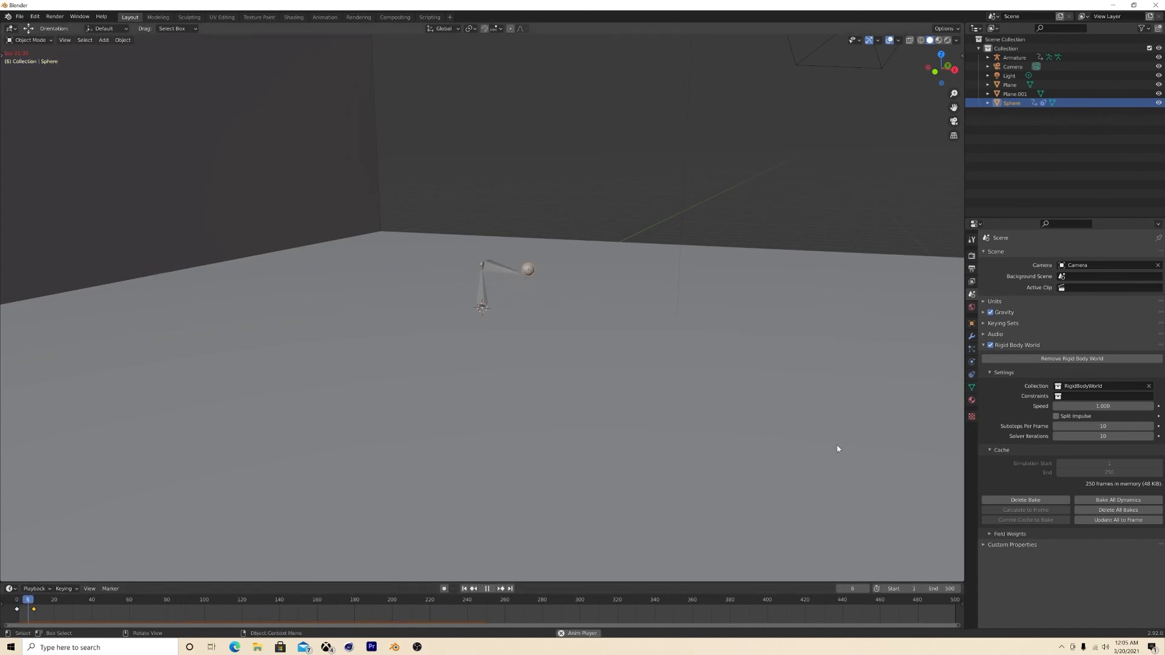
Switch to the Shading workspace and bring up the editor-type list for the bottom area.
{"action": "left_click", "coordinate": [487, 589]}
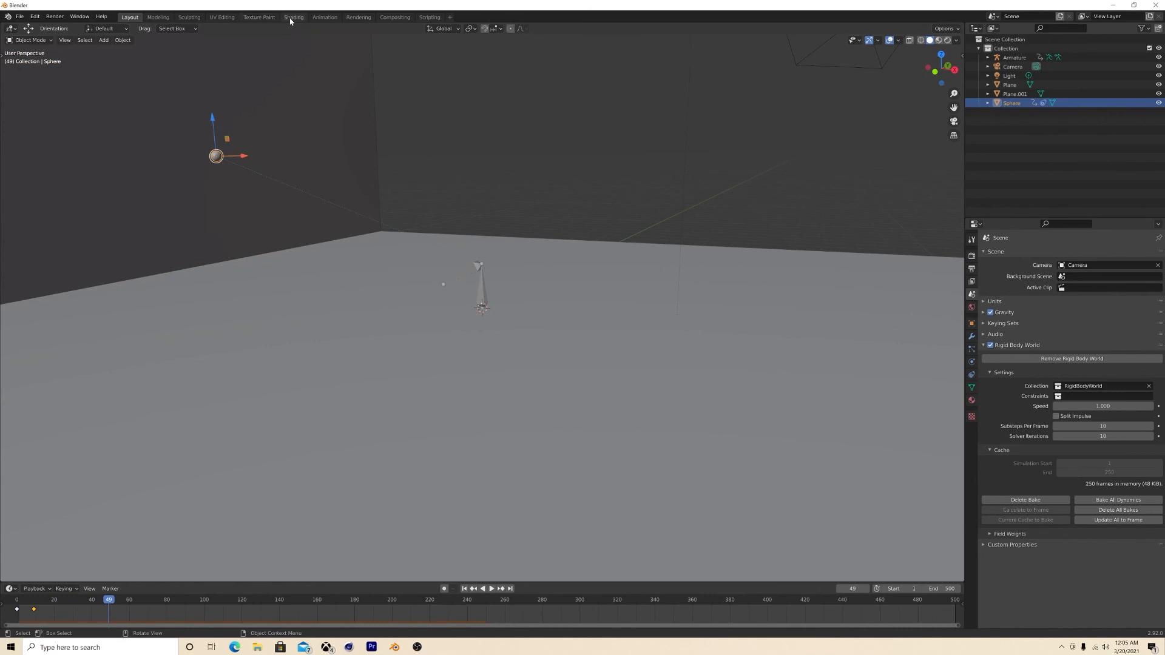
{"action": "left_click", "coordinate": [292, 17]}
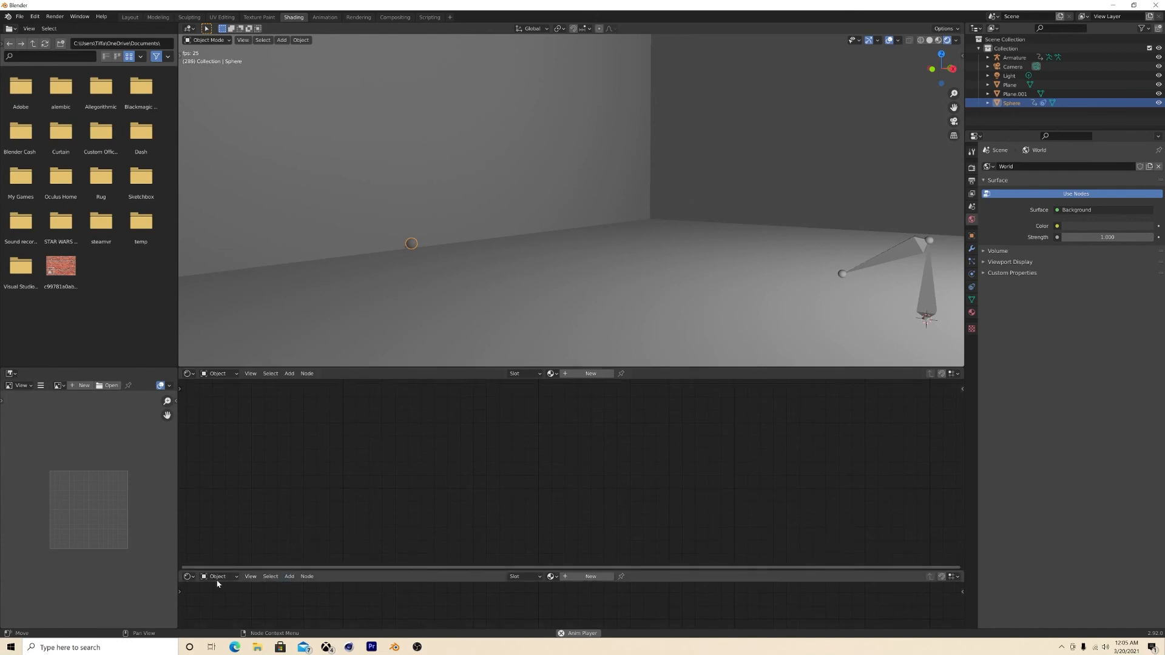
{"action": "left_click", "coordinate": [188, 576]}
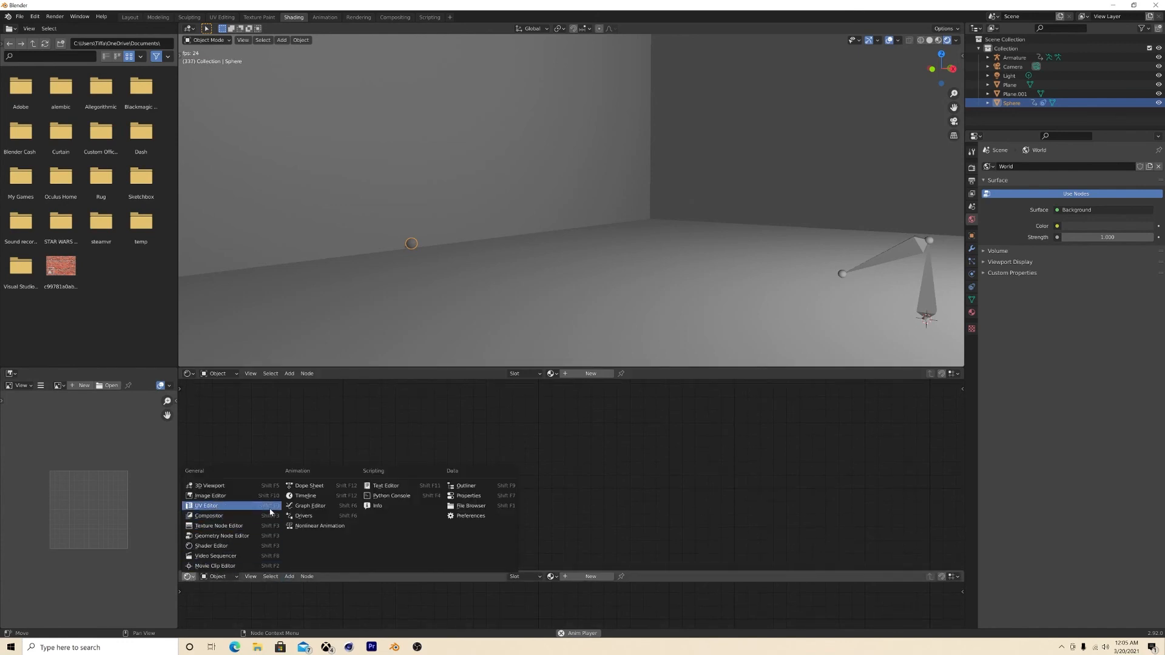